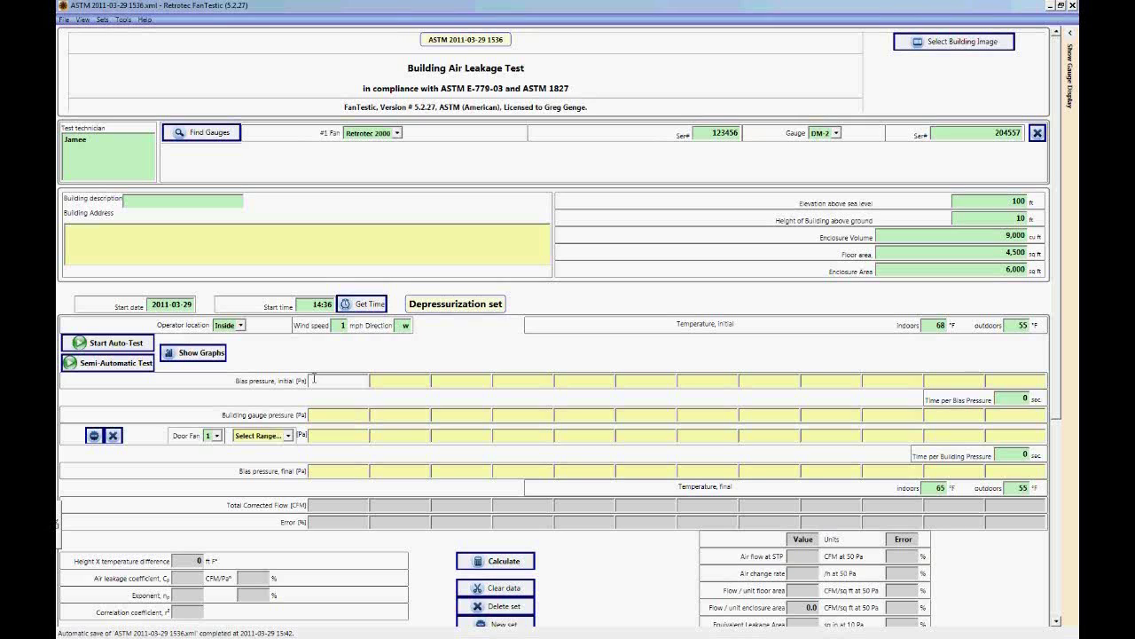
pyautogui.moveTo(393, 359)
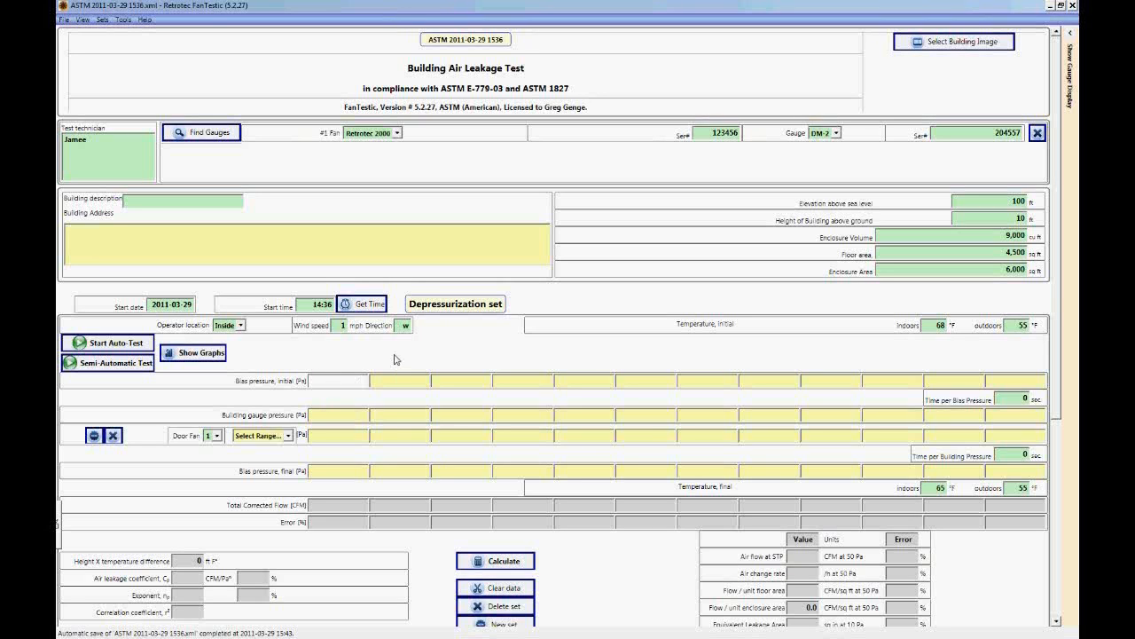
# - Enter wind direction and an initial bias pressure of 0.50 for the pressurization set
pyautogui.write('01')
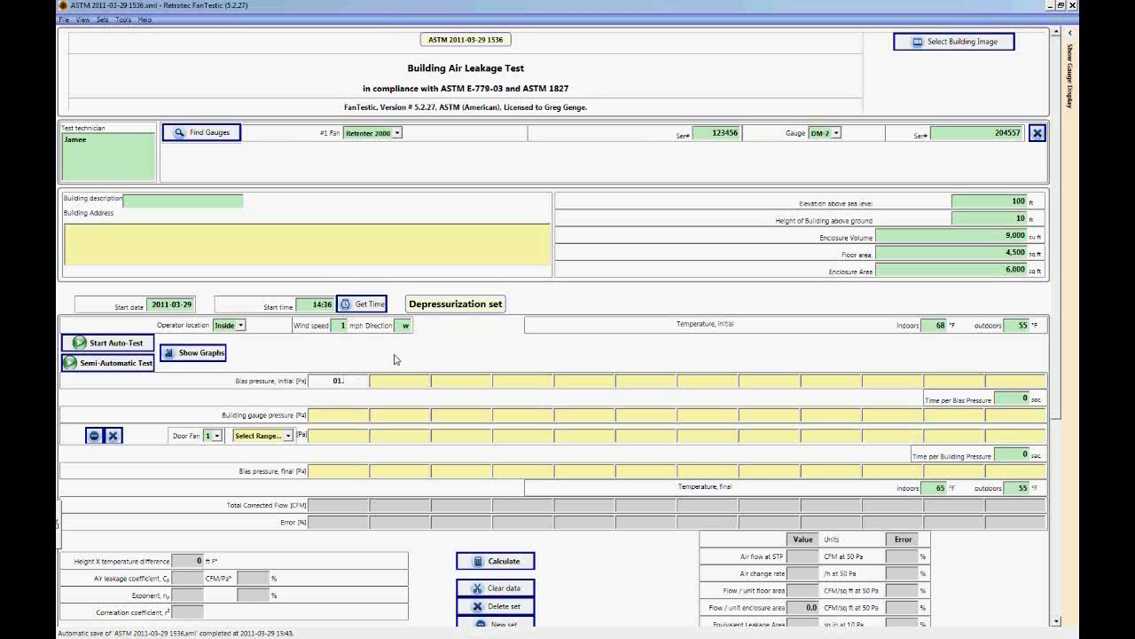
pyautogui.write('0.50')
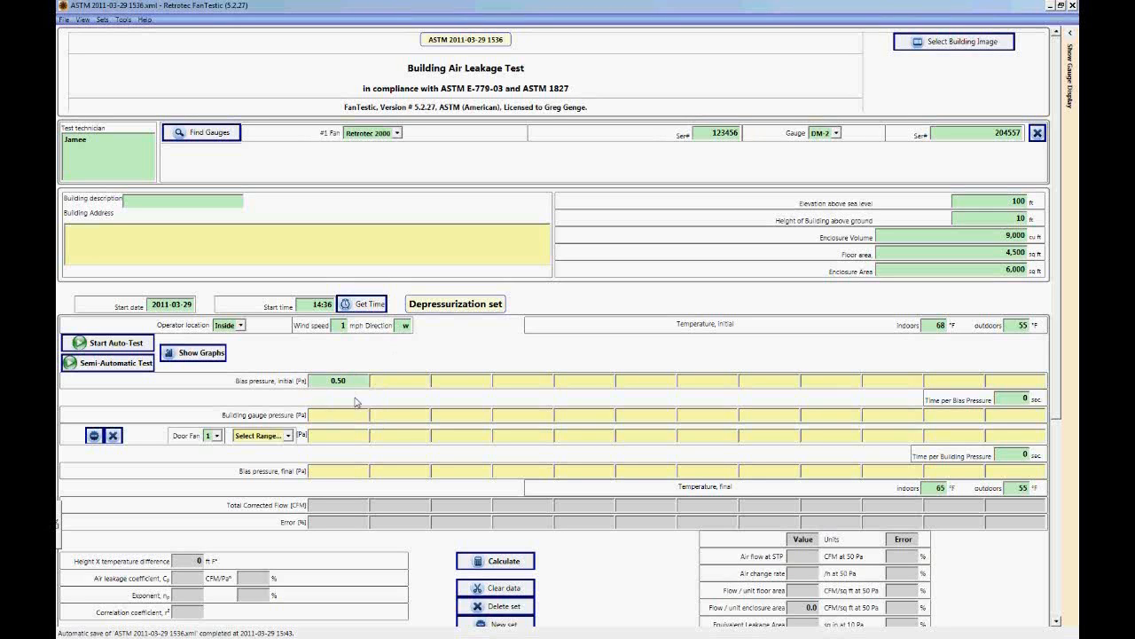
pyautogui.moveTo(355, 404)
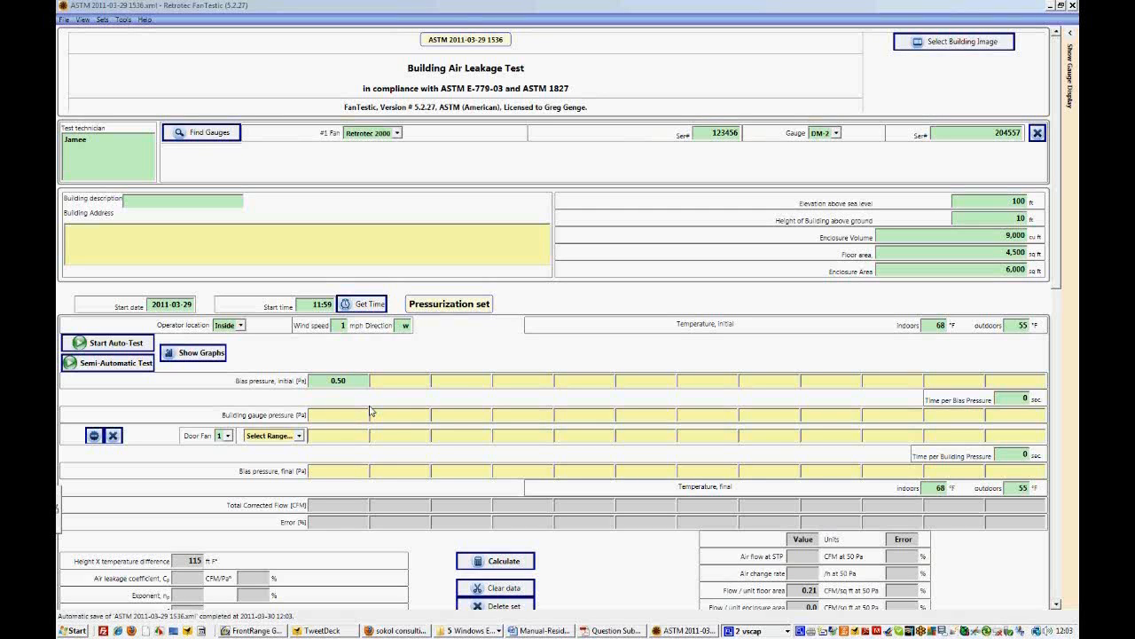
pyautogui.moveTo(316, 397)
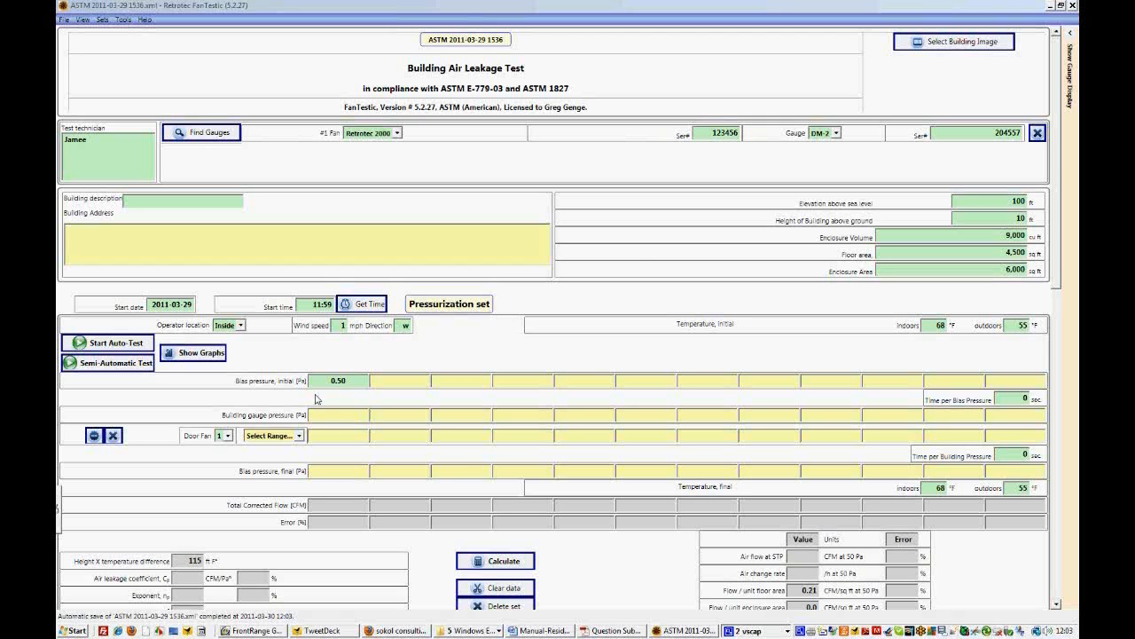
# - Fill in building gauge pressures 10–60 Pa with 30 s per bias and 20 s per building pressure
pyautogui.click(339, 415)
pyautogui.write('10')
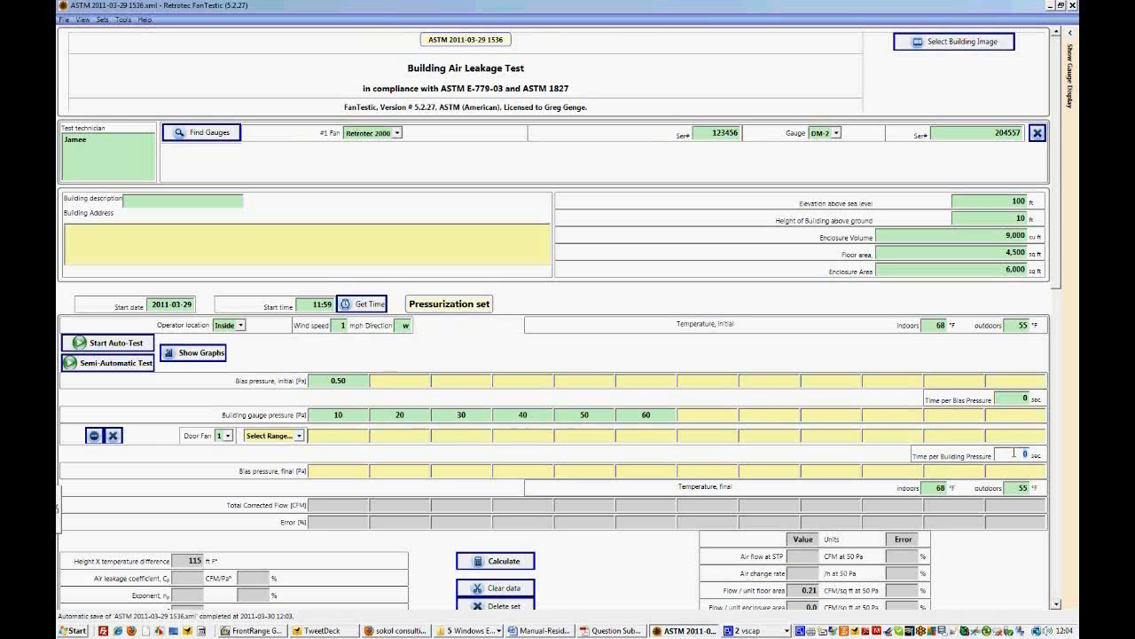
pyautogui.write('20')
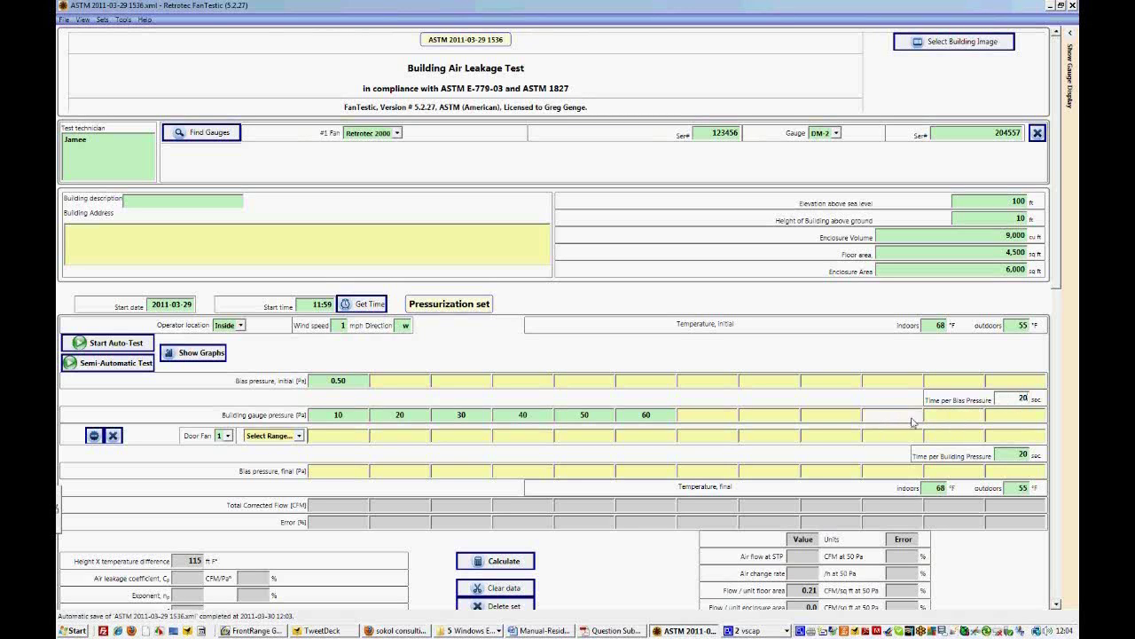
pyautogui.moveTo(996, 469)
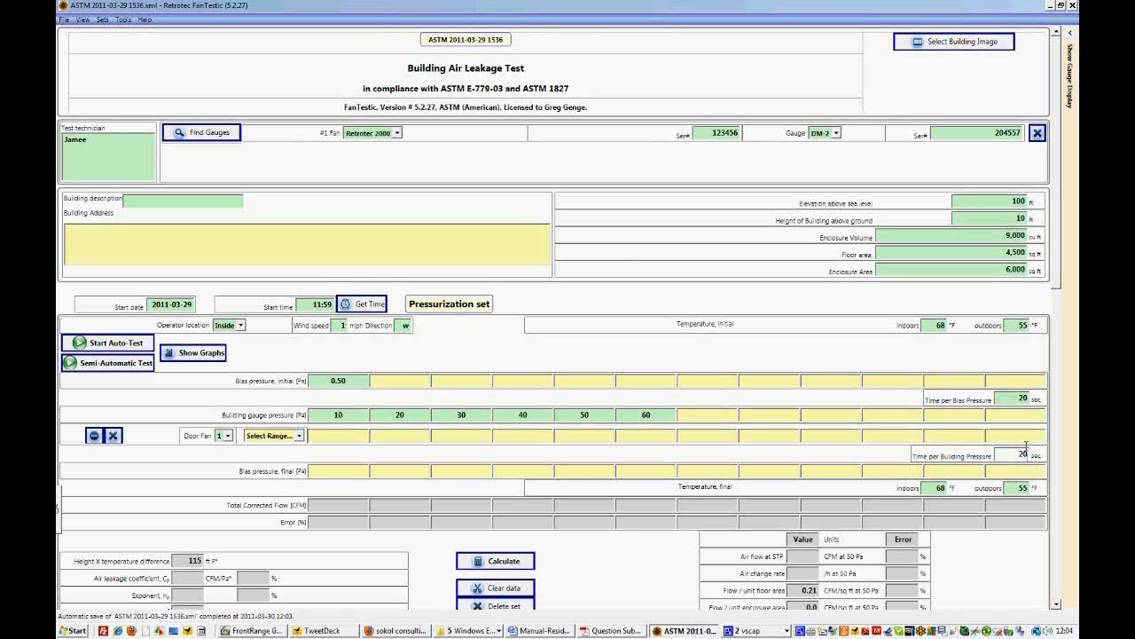
pyautogui.moveTo(283, 468)
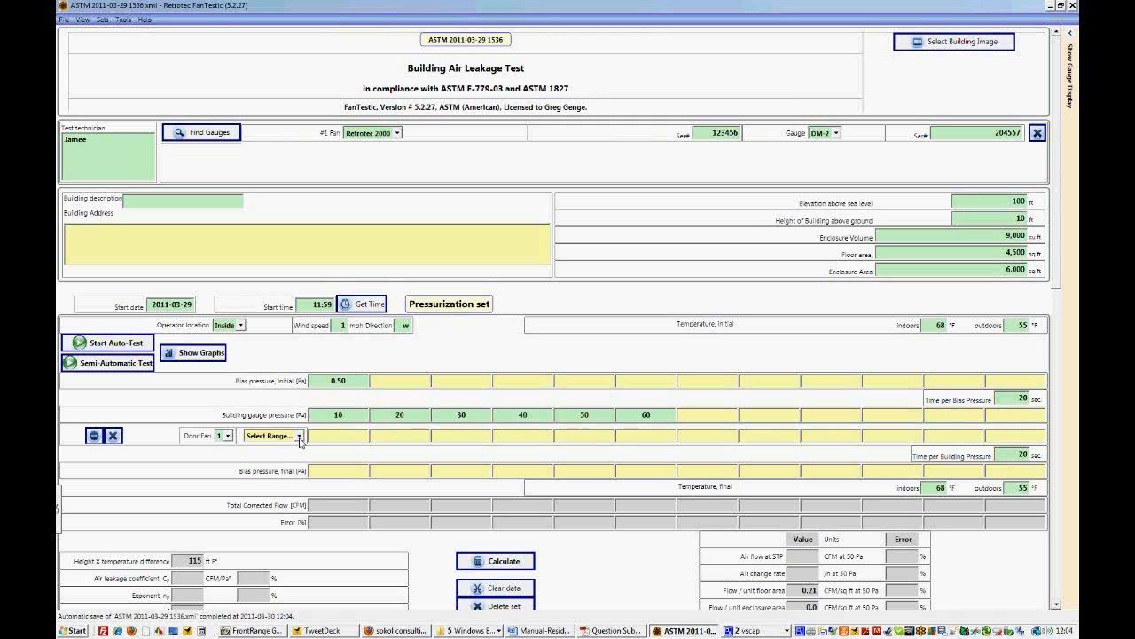
# - Choose the door fan's flow range and dismiss the range configuration guide
pyautogui.click(298, 437)
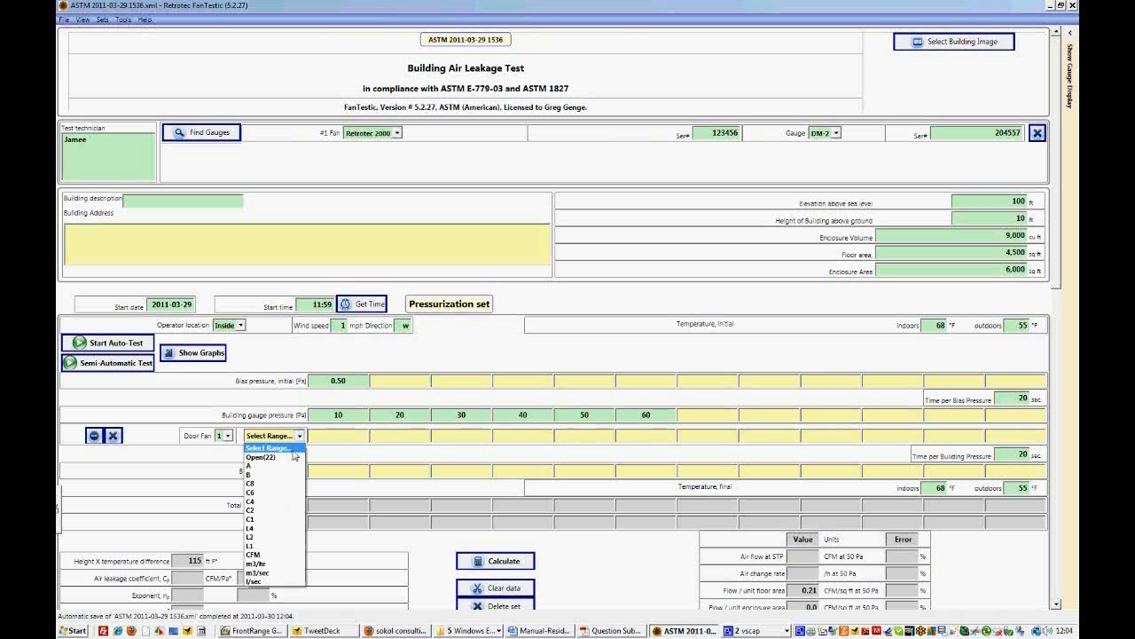
pyautogui.moveTo(282, 476)
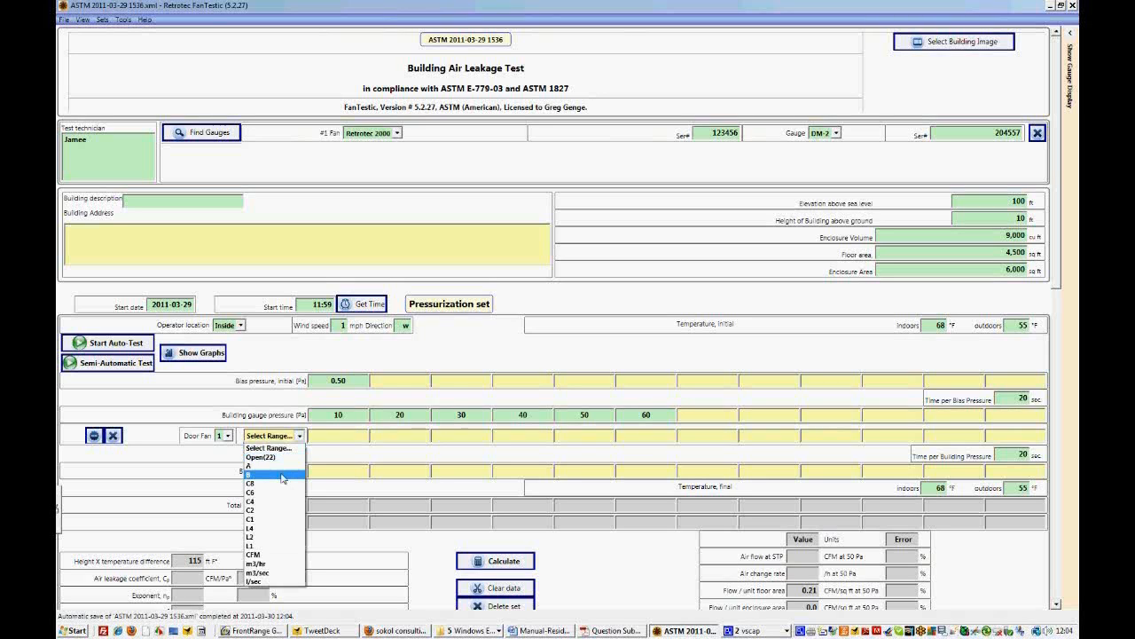
pyautogui.click(252, 472)
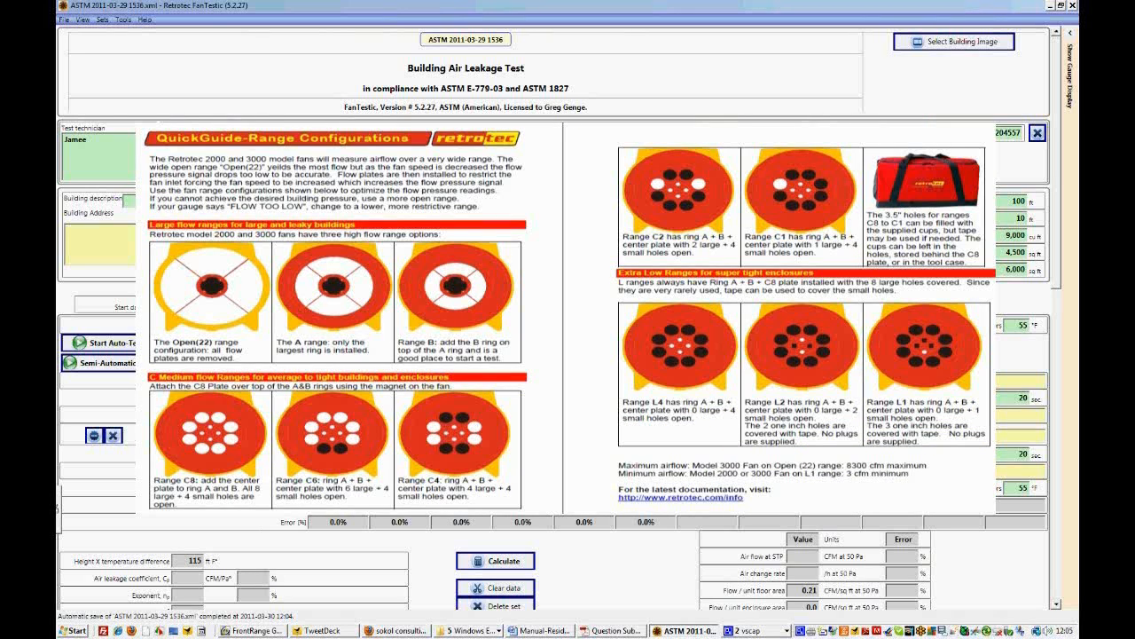
pyautogui.click(1036, 138)
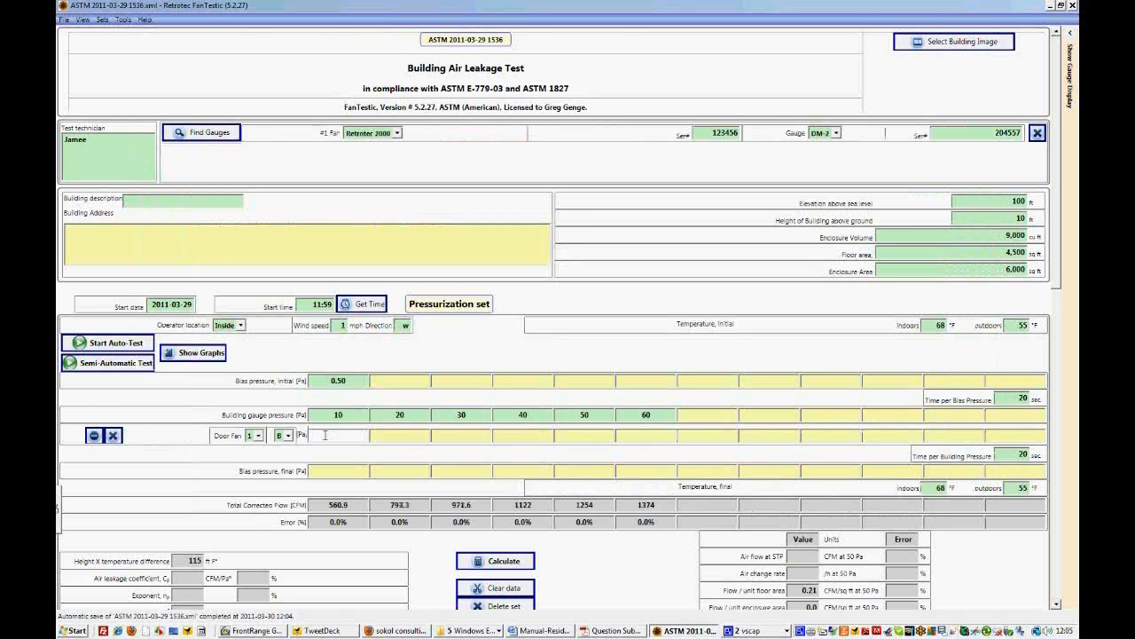
# - Enter the door fan pressure readings and a final bias pressure of 0.80
pyautogui.write('44')
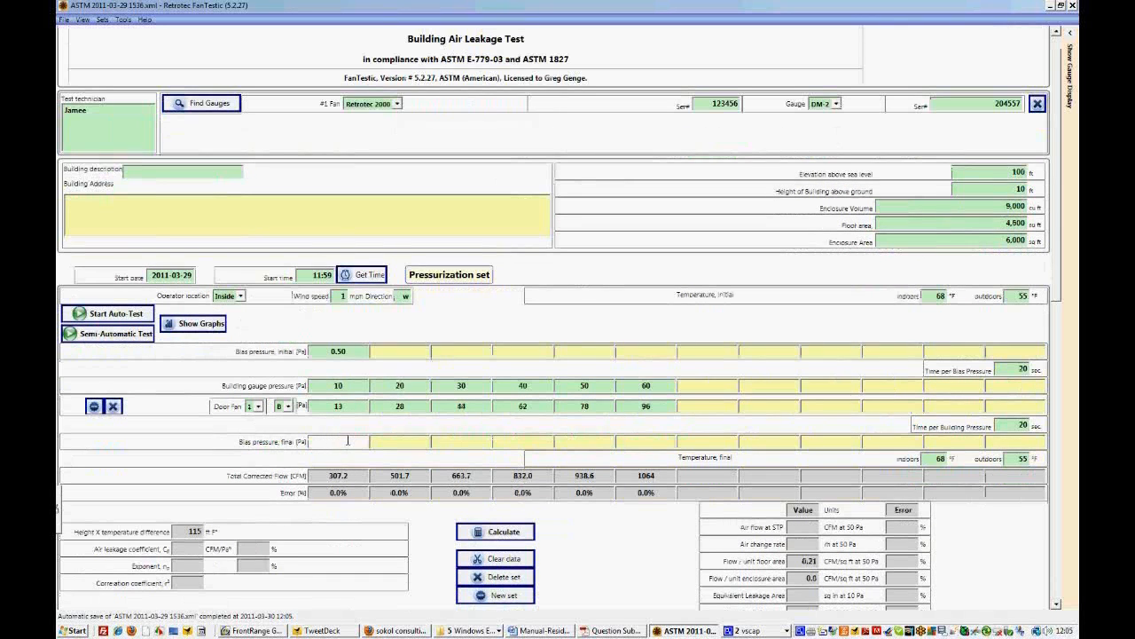
pyautogui.write('0.80')
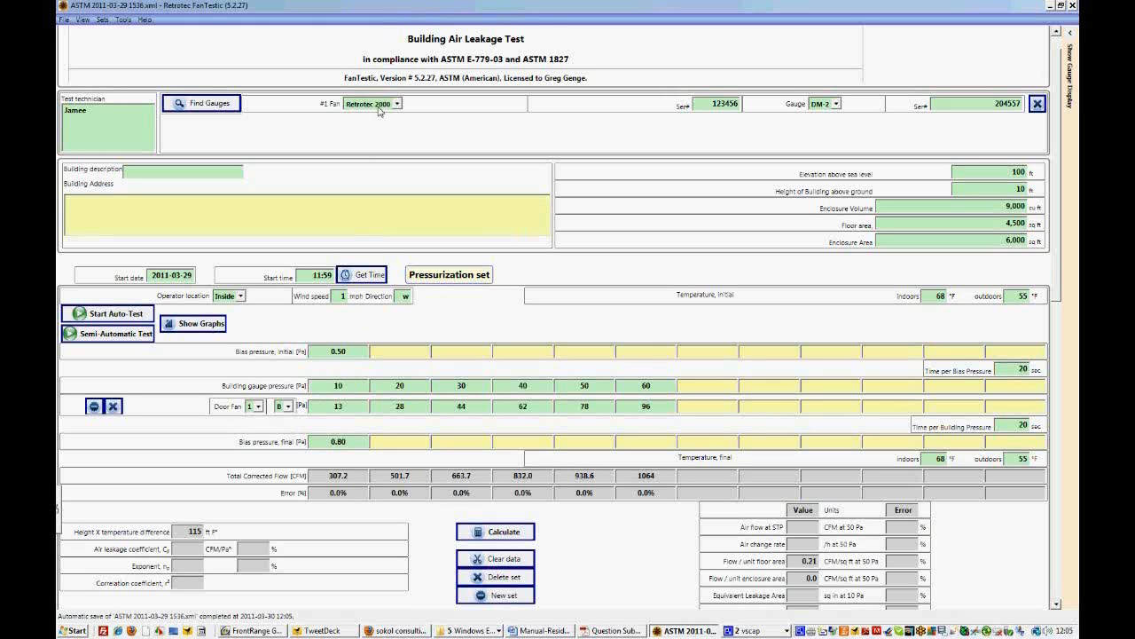
pyautogui.moveTo(373, 339)
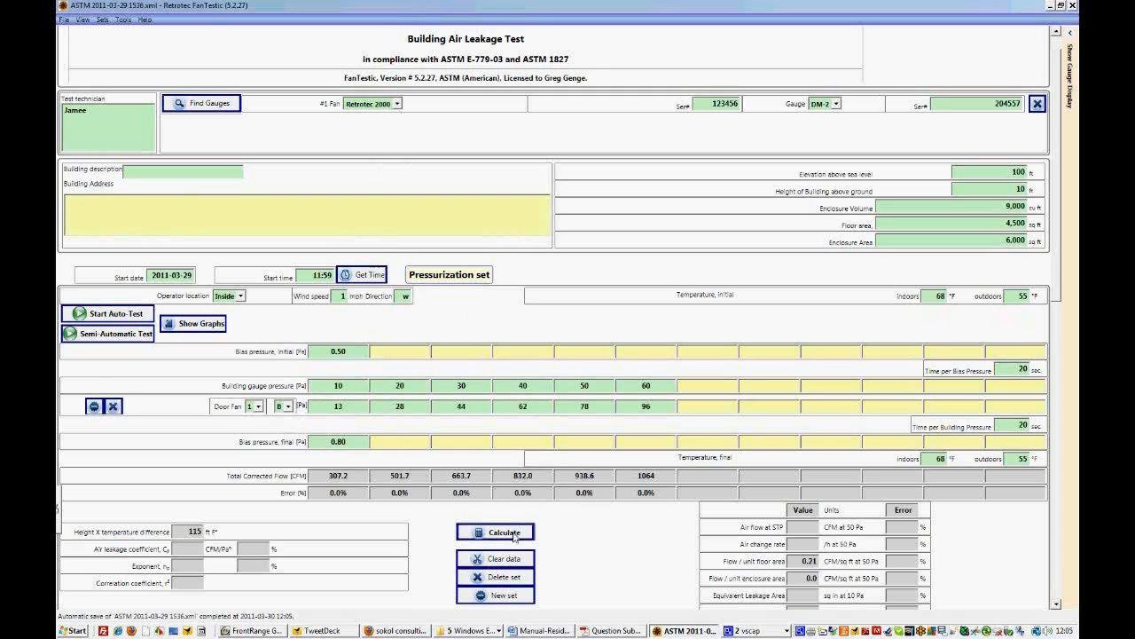
# - Calculate the pressurization set: coefficient 67.95, exponent 0.6756, correlation 0.9997
pyautogui.click(496, 533)
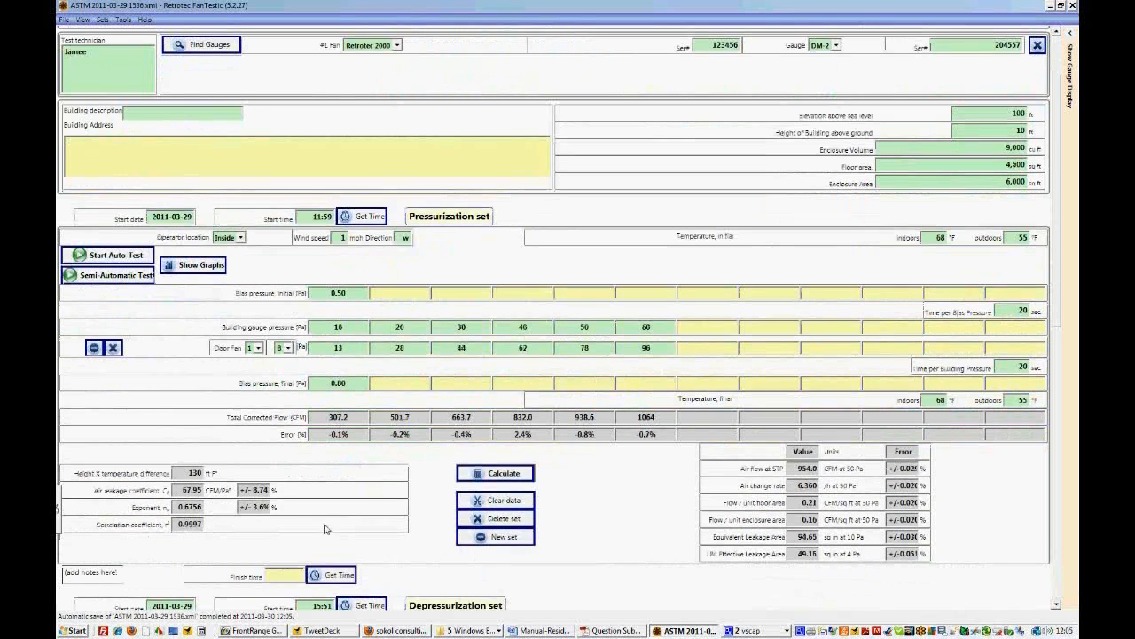
pyautogui.moveTo(280, 534)
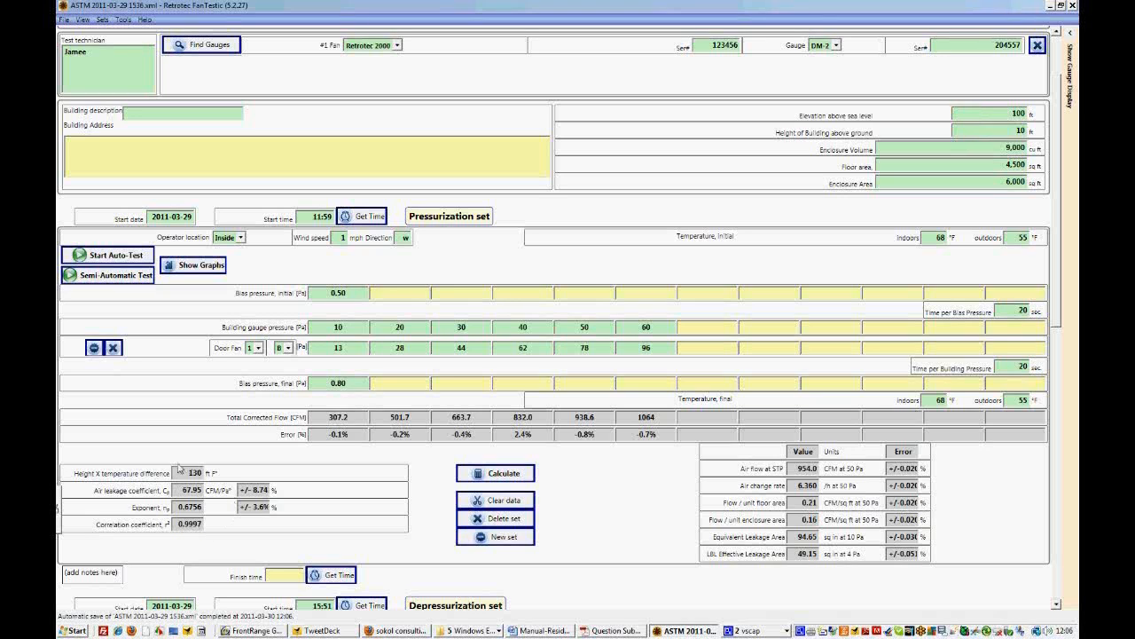
pyautogui.moveTo(214, 280)
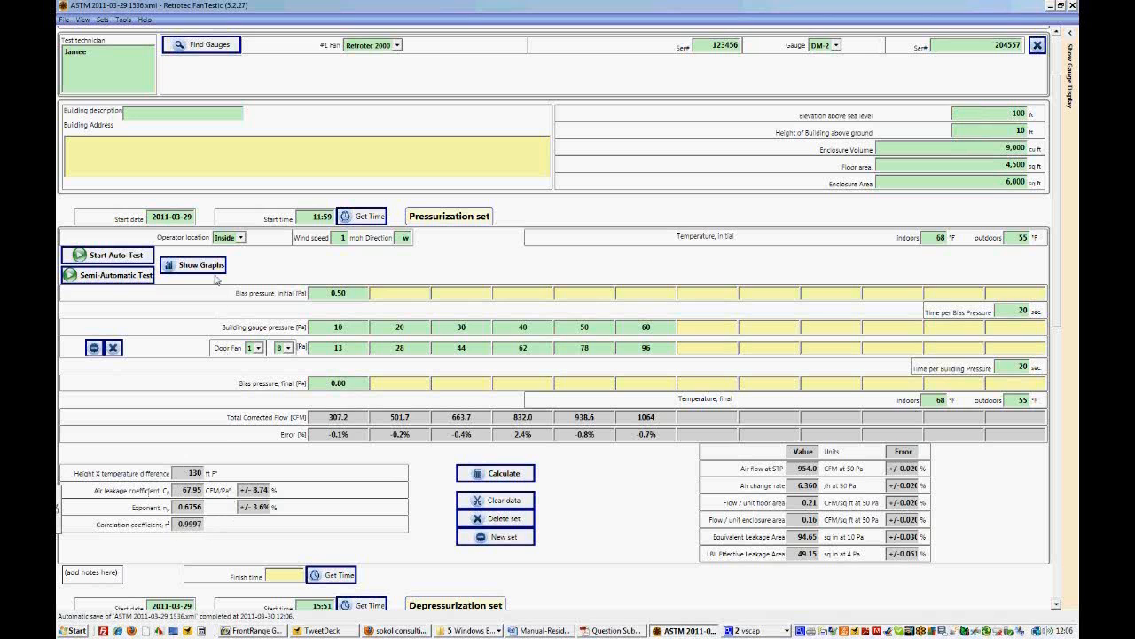
# - Show the gauge pressure and pressure-versus-flow regression graphs (r² 0.9997)
pyautogui.click(191, 264)
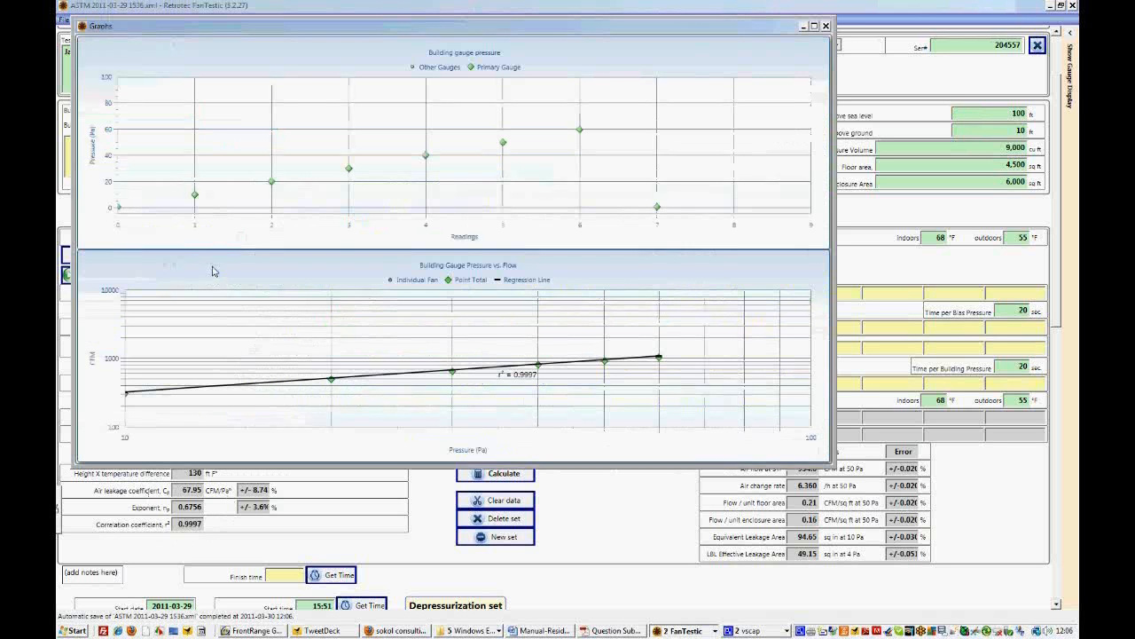
pyautogui.moveTo(284, 264)
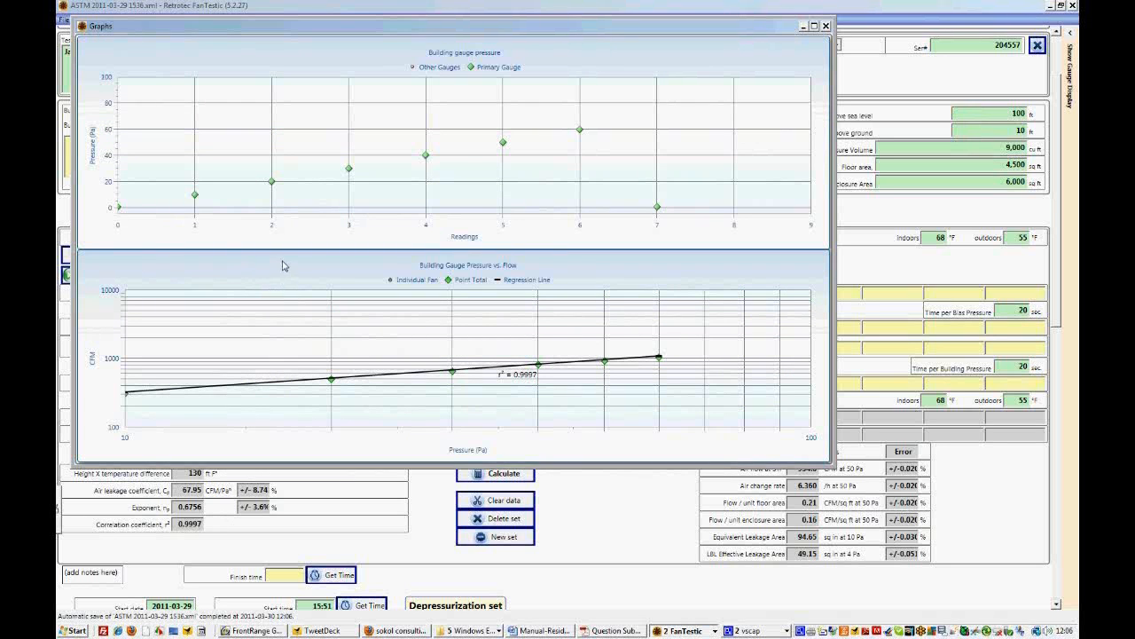
pyautogui.moveTo(155, 237)
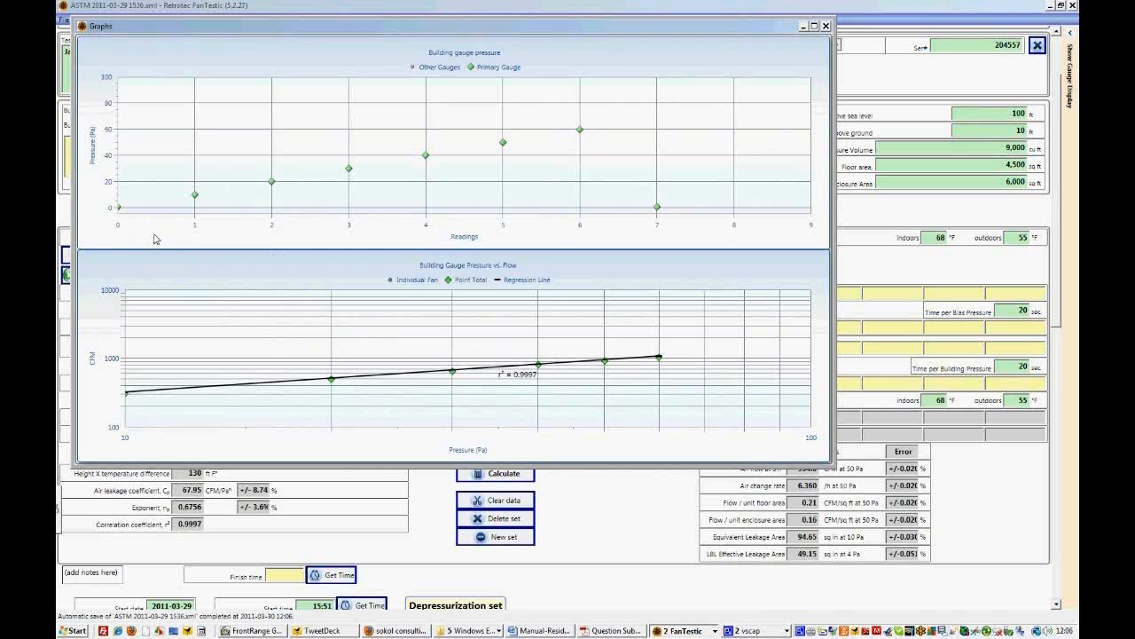
pyautogui.moveTo(568, 224)
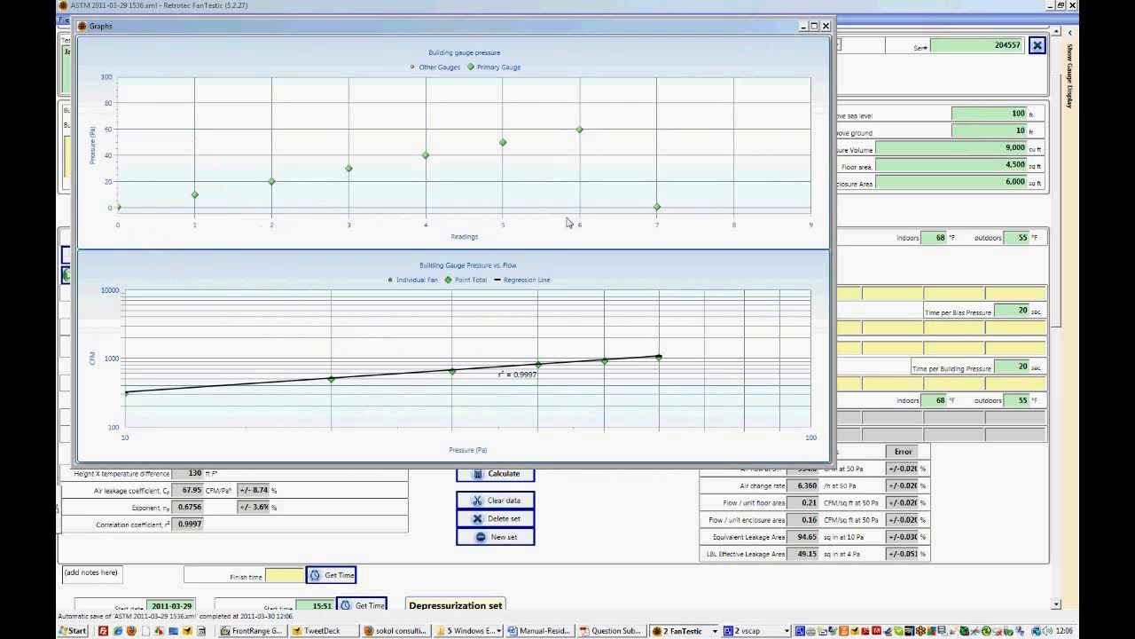
pyautogui.moveTo(138, 230)
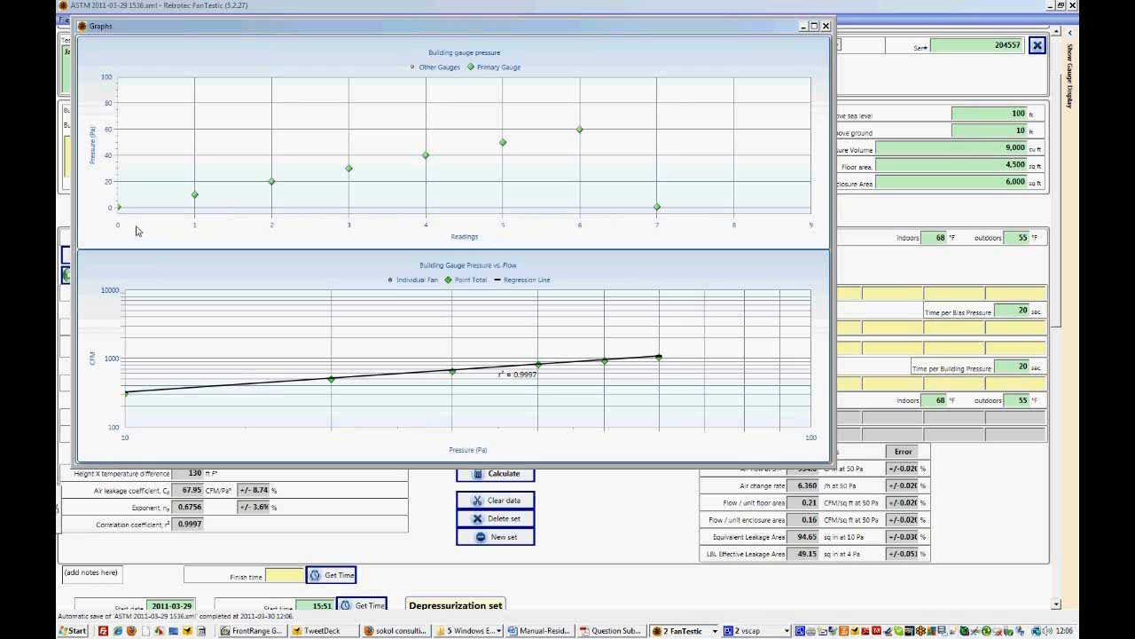
pyautogui.moveTo(113, 217)
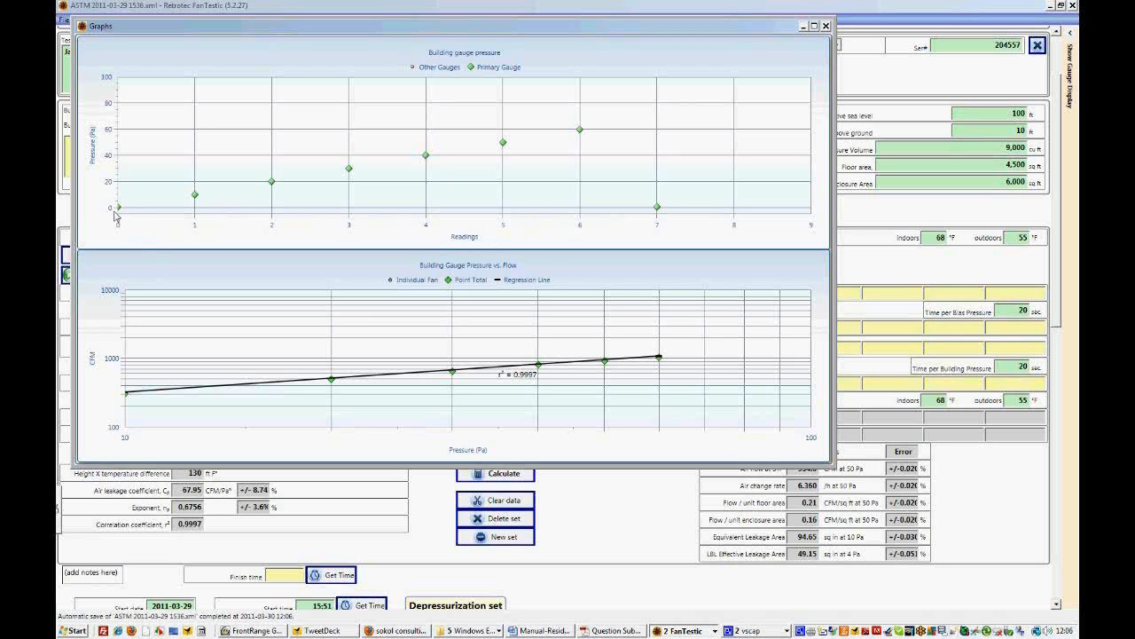
pyautogui.moveTo(124, 215)
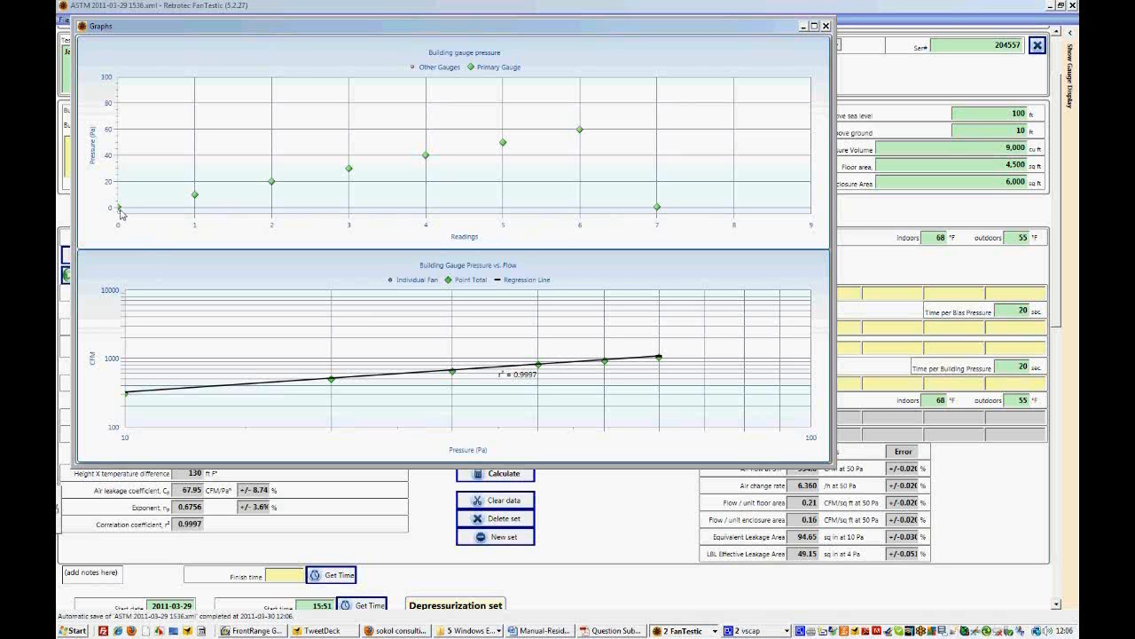
pyautogui.moveTo(404, 166)
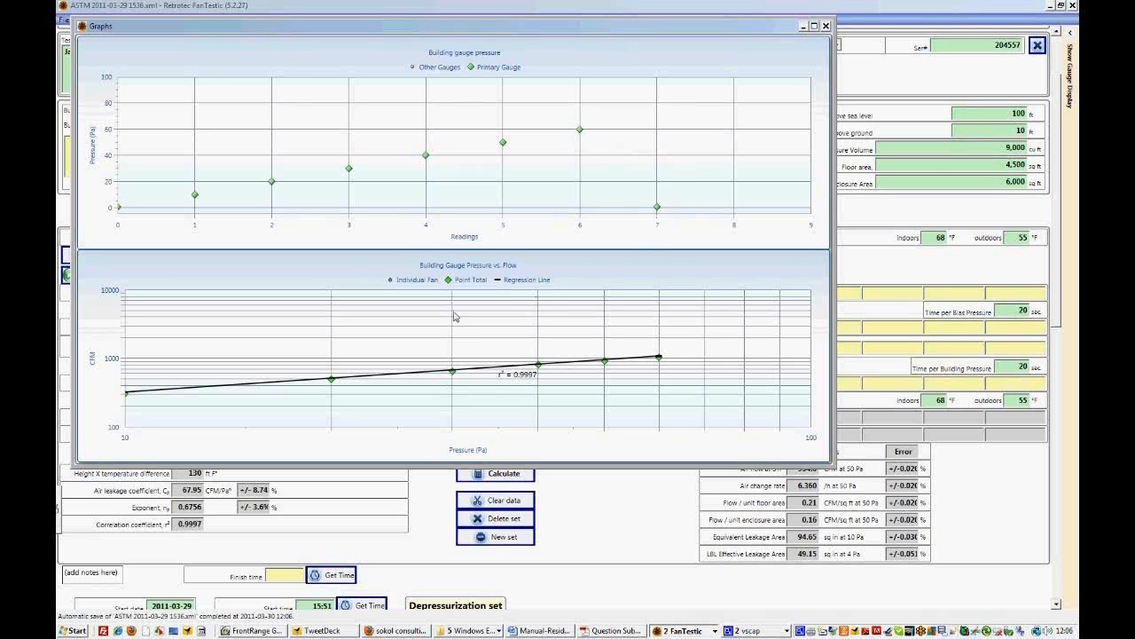
pyautogui.moveTo(153, 424)
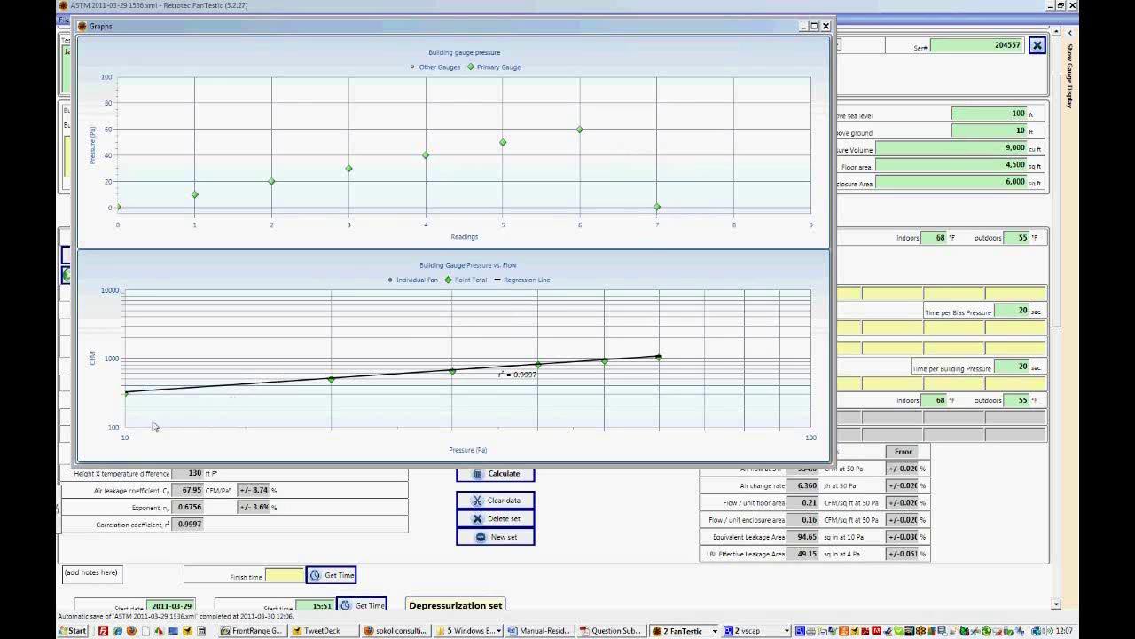
pyautogui.moveTo(81, 344)
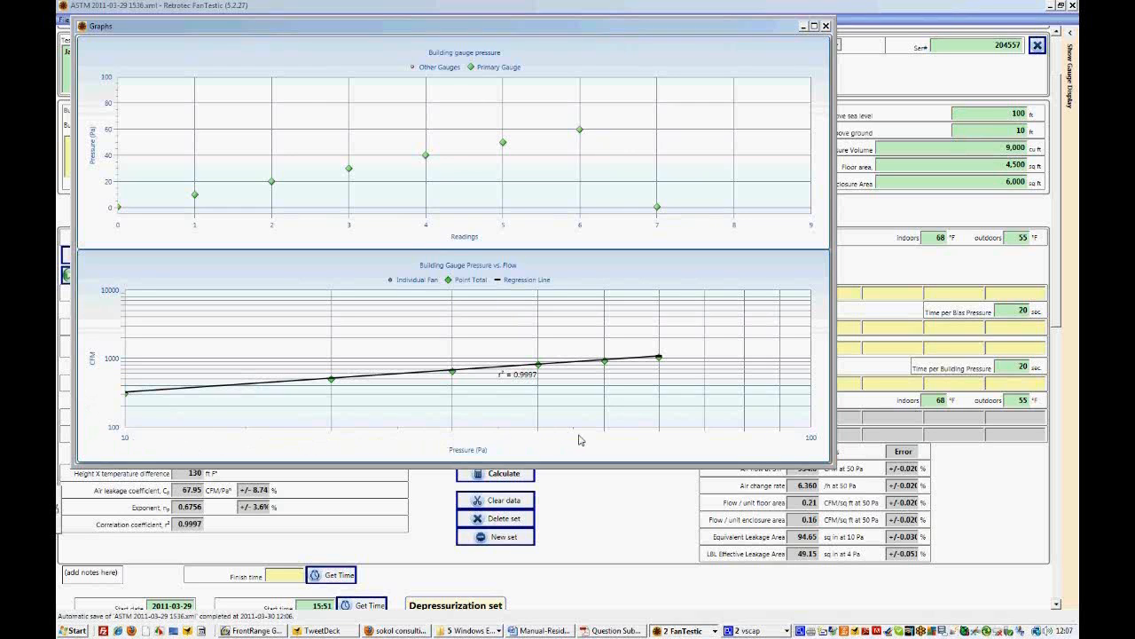
pyautogui.moveTo(447, 454)
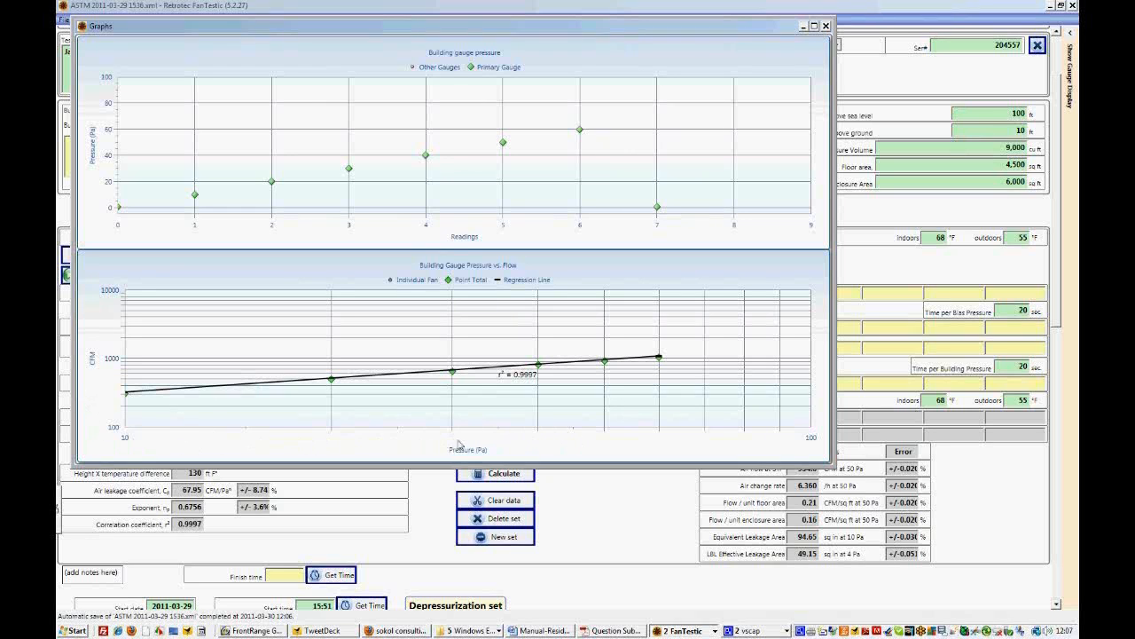
pyautogui.moveTo(229, 384)
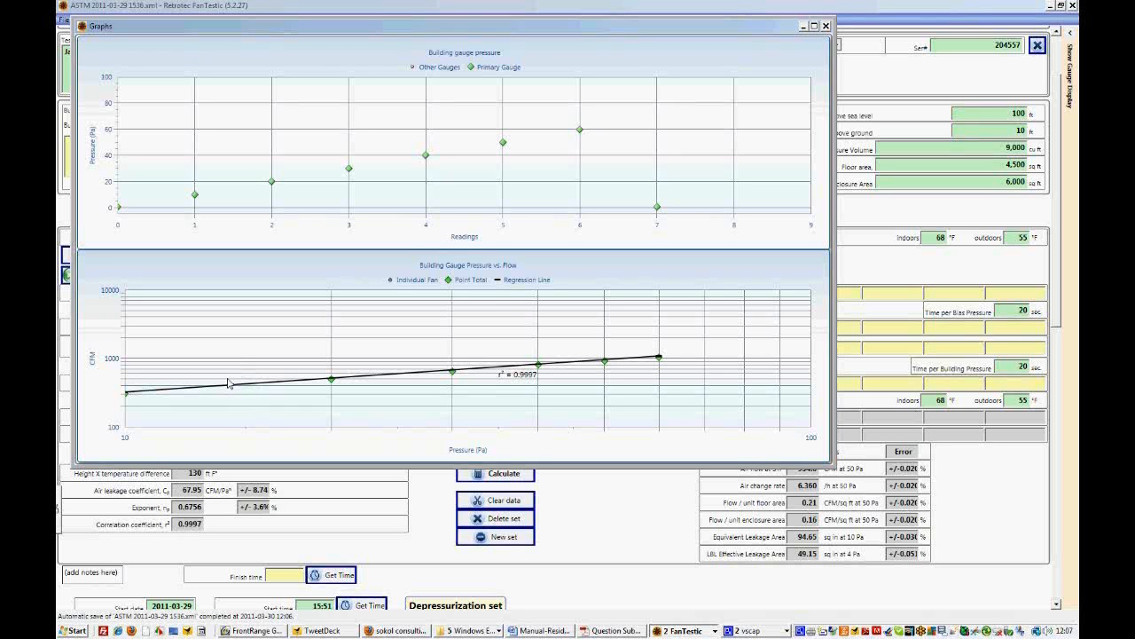
pyautogui.moveTo(500, 372)
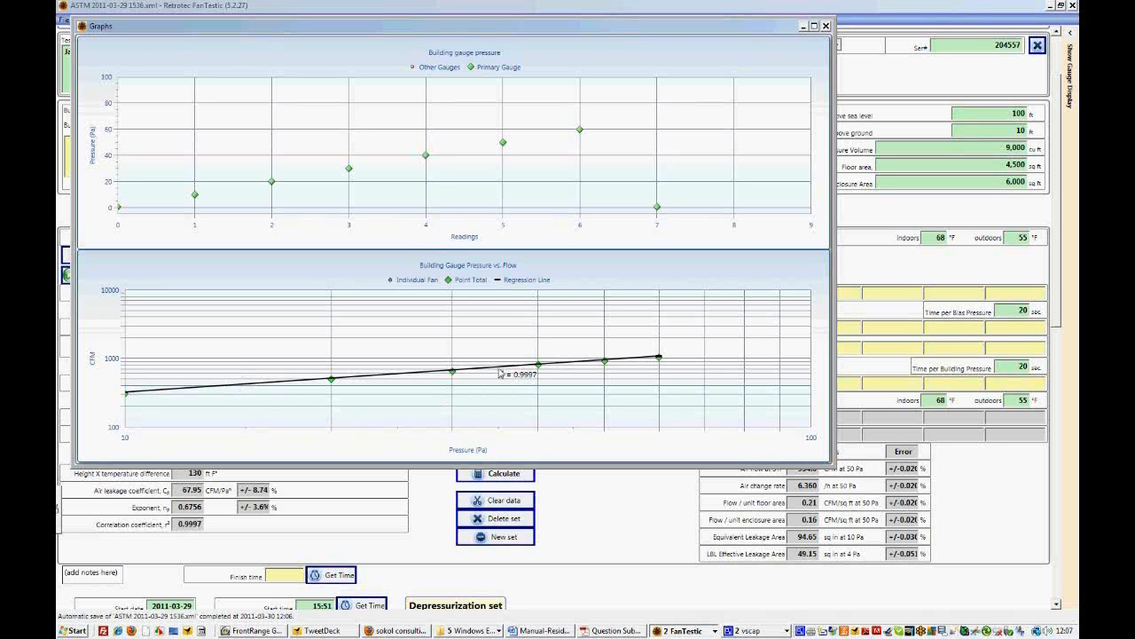
pyautogui.moveTo(500, 372)
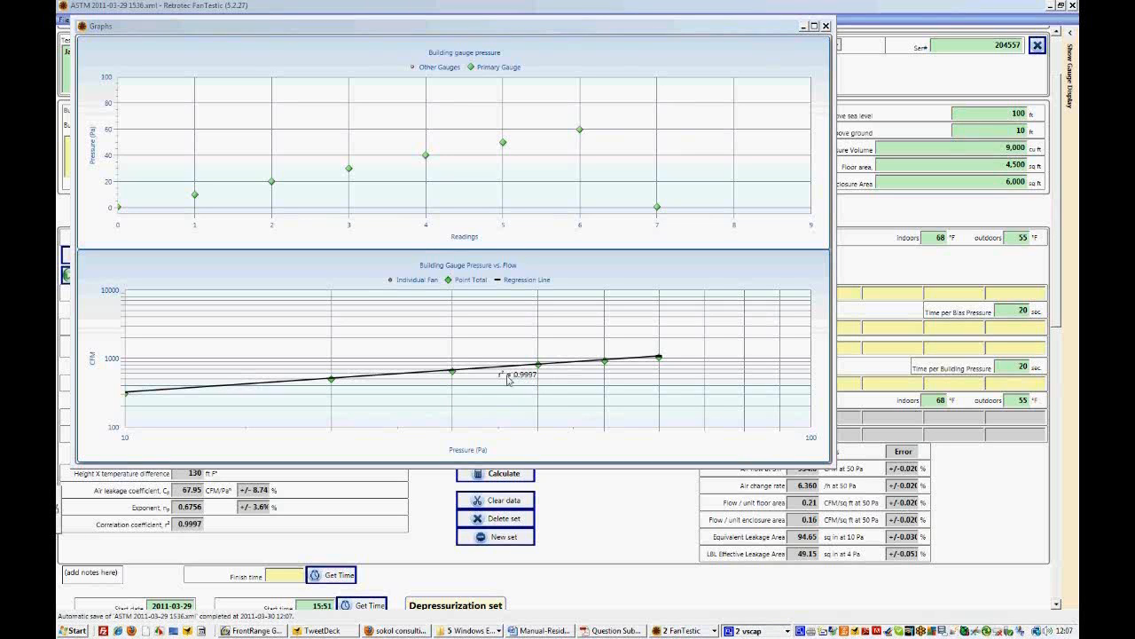
pyautogui.moveTo(527, 387)
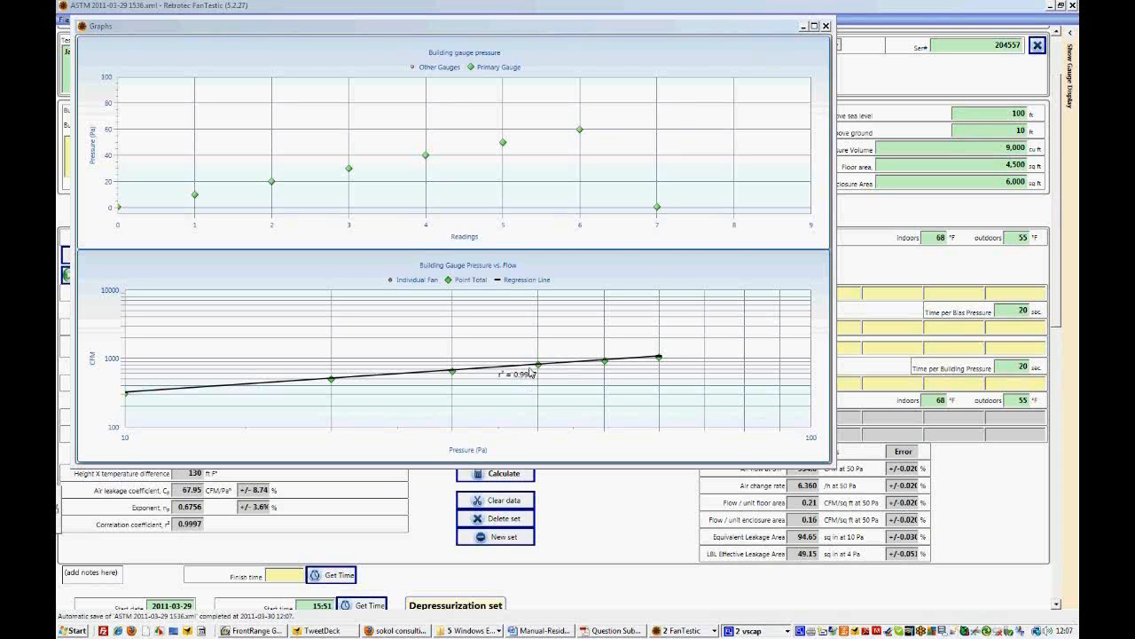
pyautogui.moveTo(486, 376)
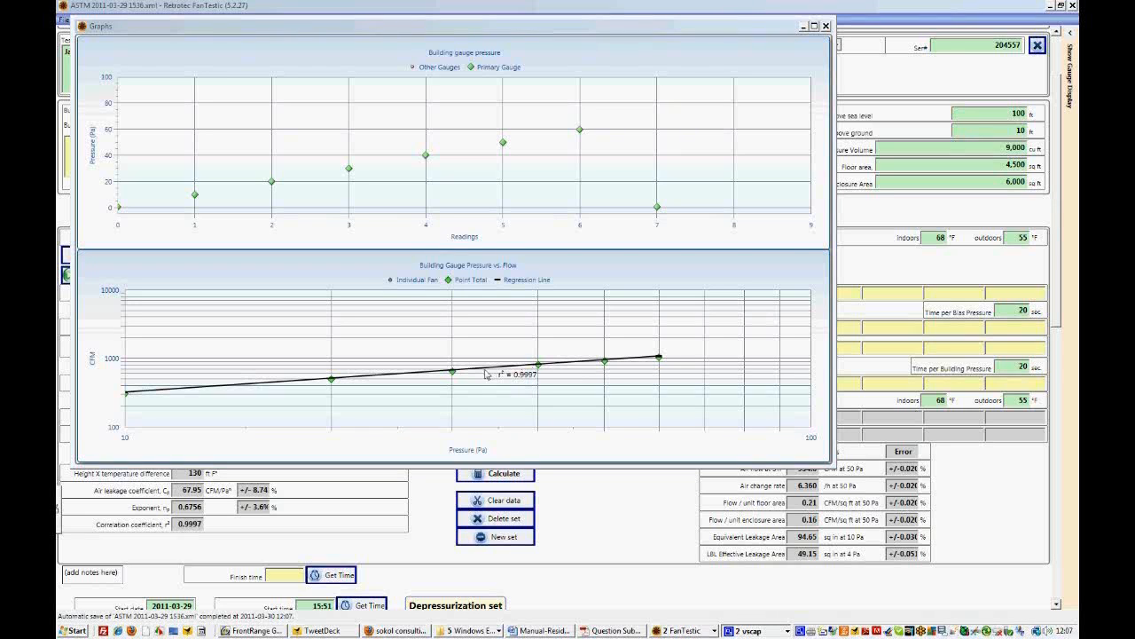
pyautogui.moveTo(541, 358)
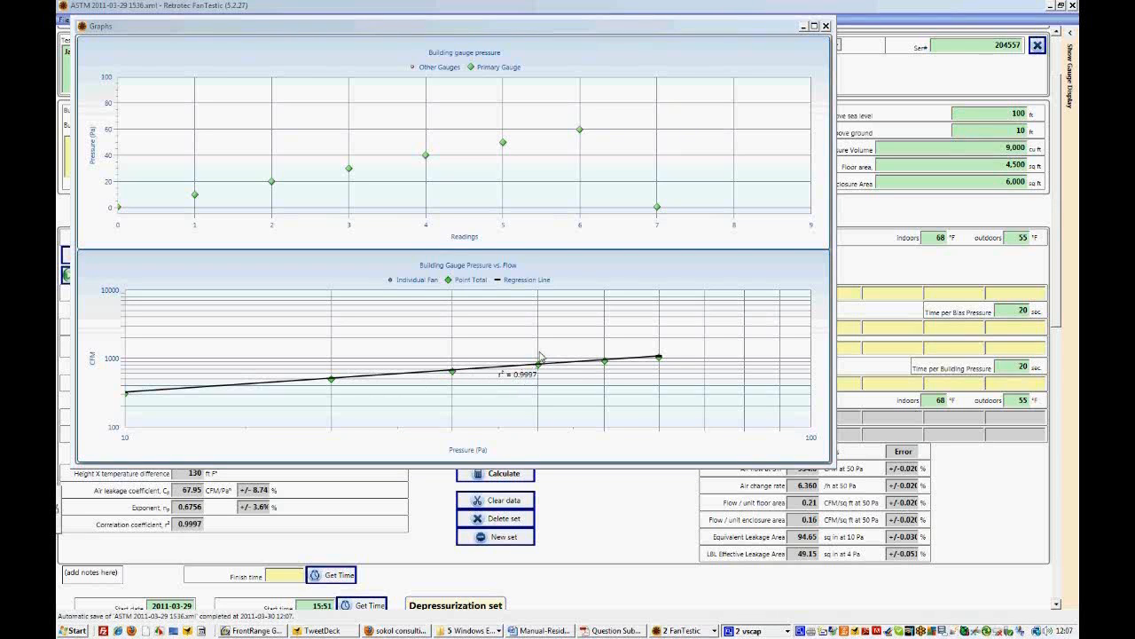
# - Close the graphs window and return to the calculated pressurization results
pyautogui.click(825, 25)
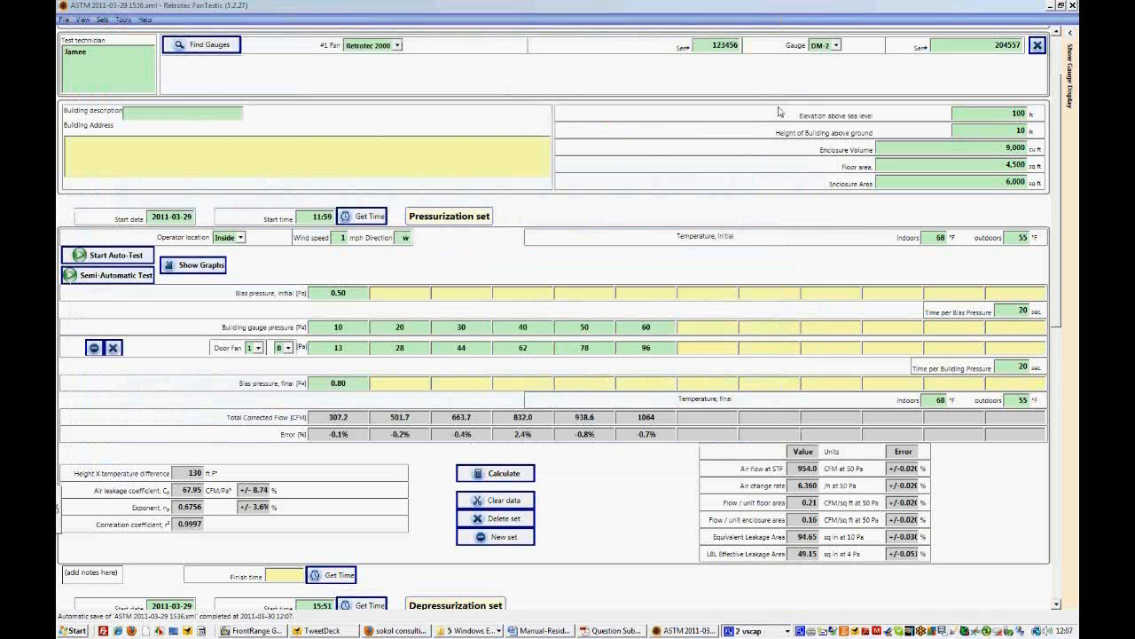
pyautogui.moveTo(636, 477)
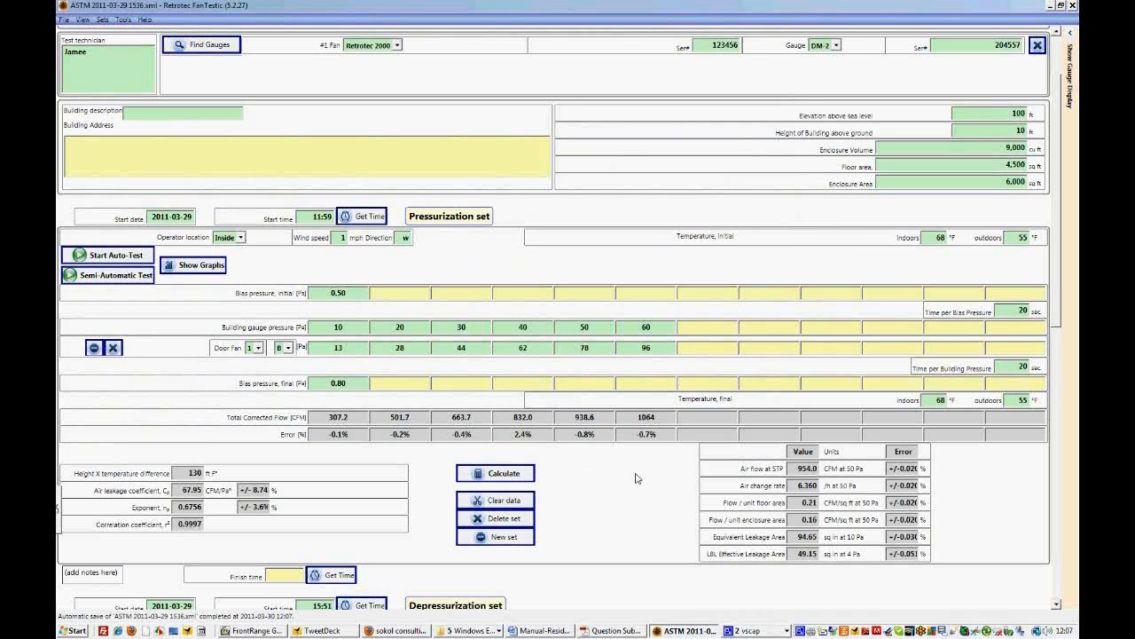
pyautogui.moveTo(690, 494)
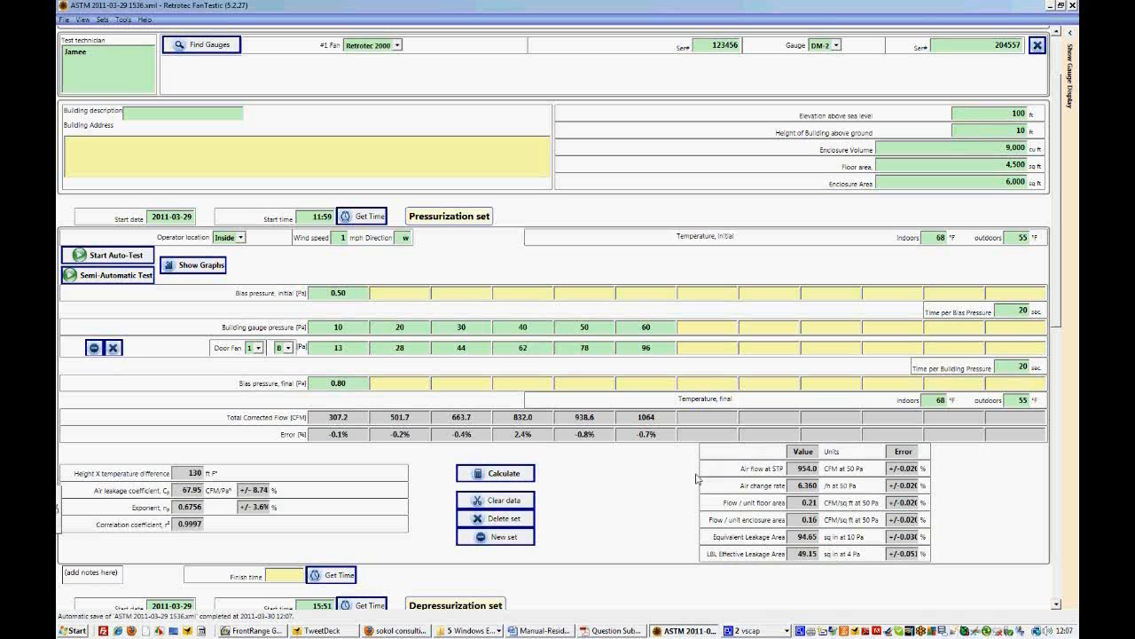
pyautogui.moveTo(801, 484)
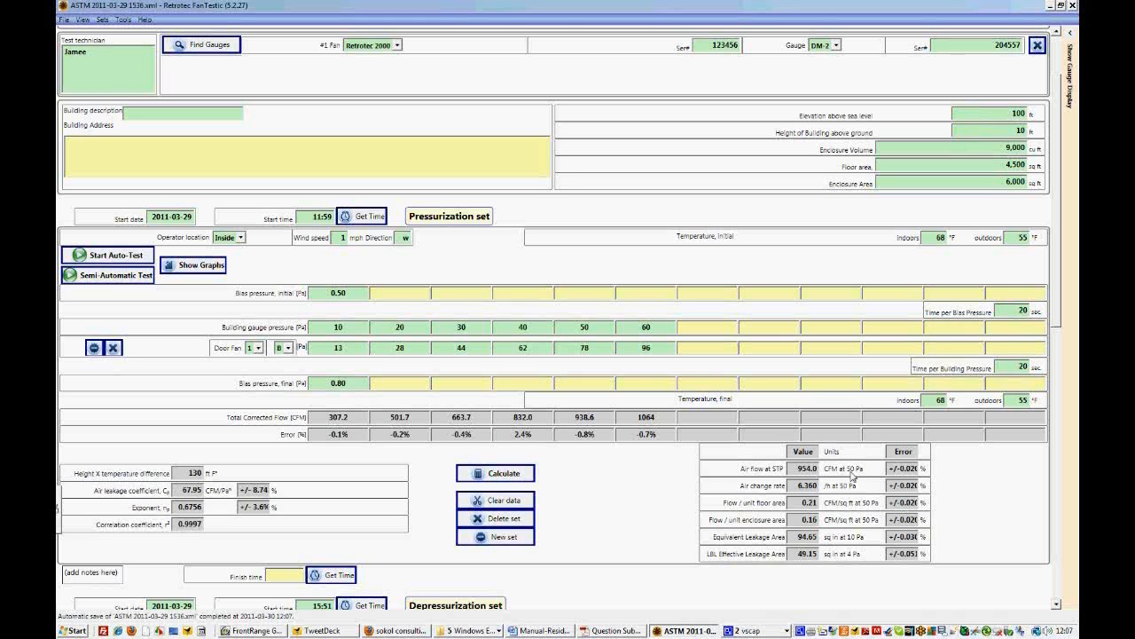
pyautogui.moveTo(832, 504)
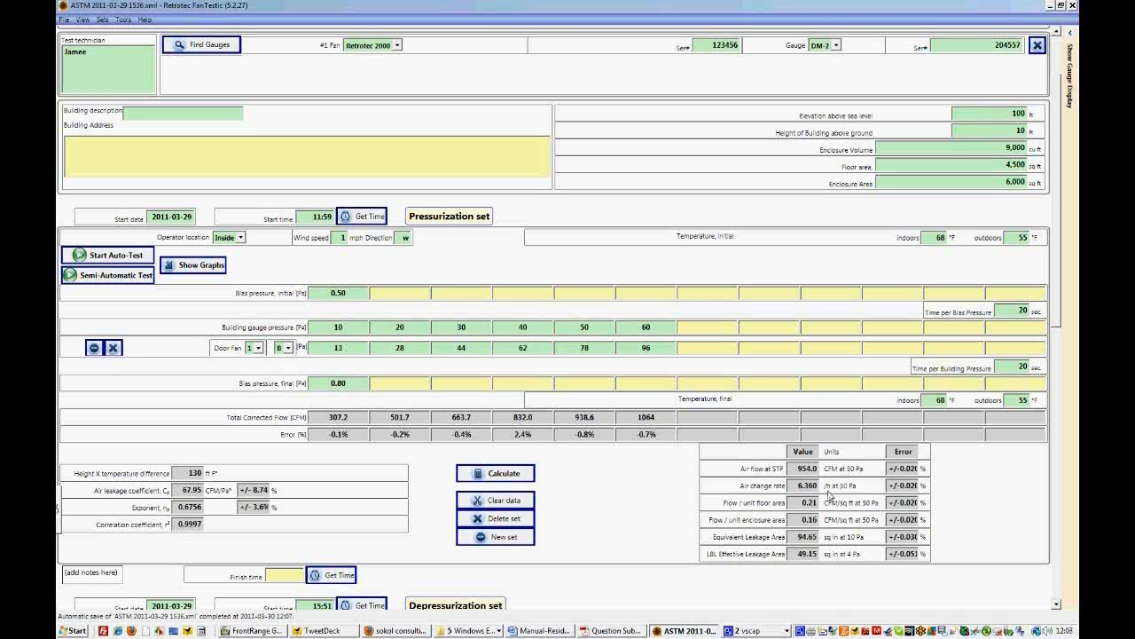
pyautogui.moveTo(871, 492)
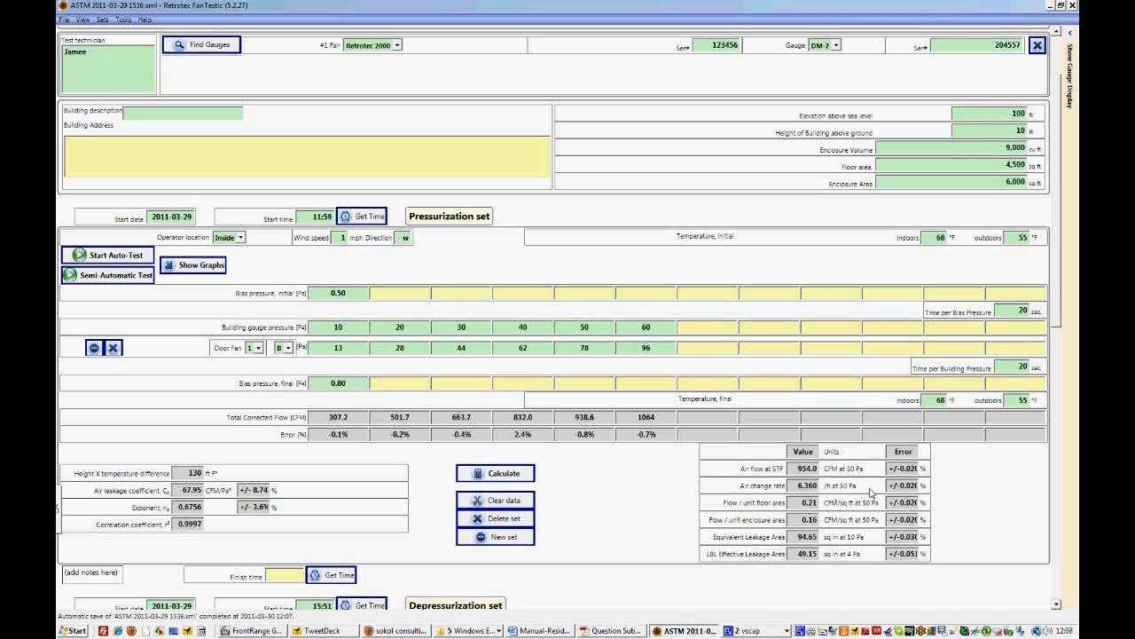
pyautogui.moveTo(832, 518)
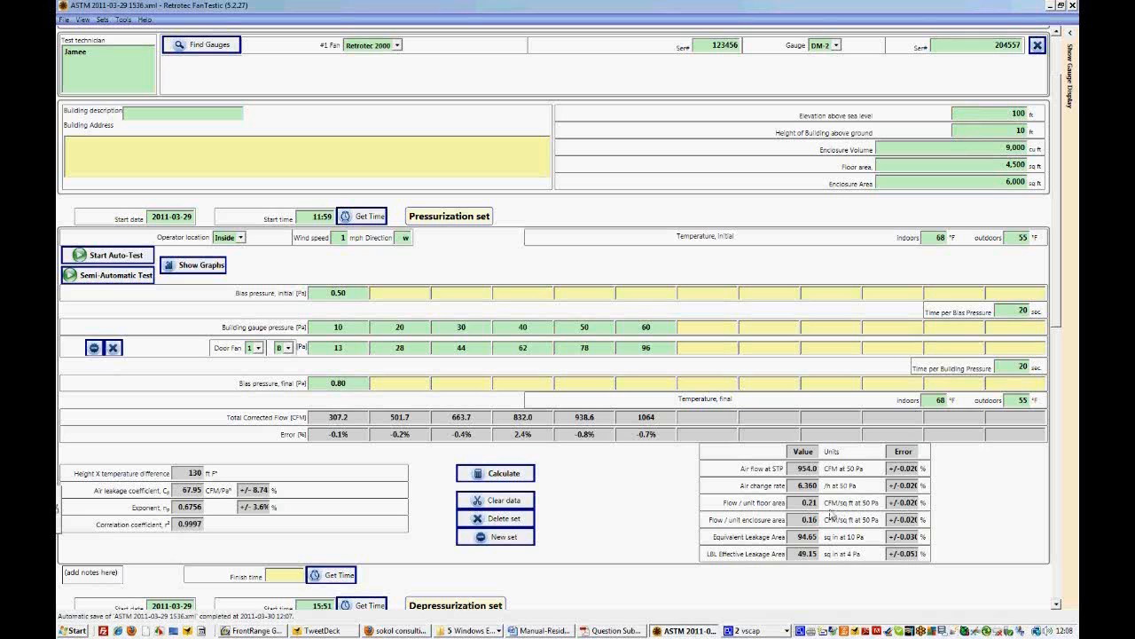
pyautogui.moveTo(830, 507)
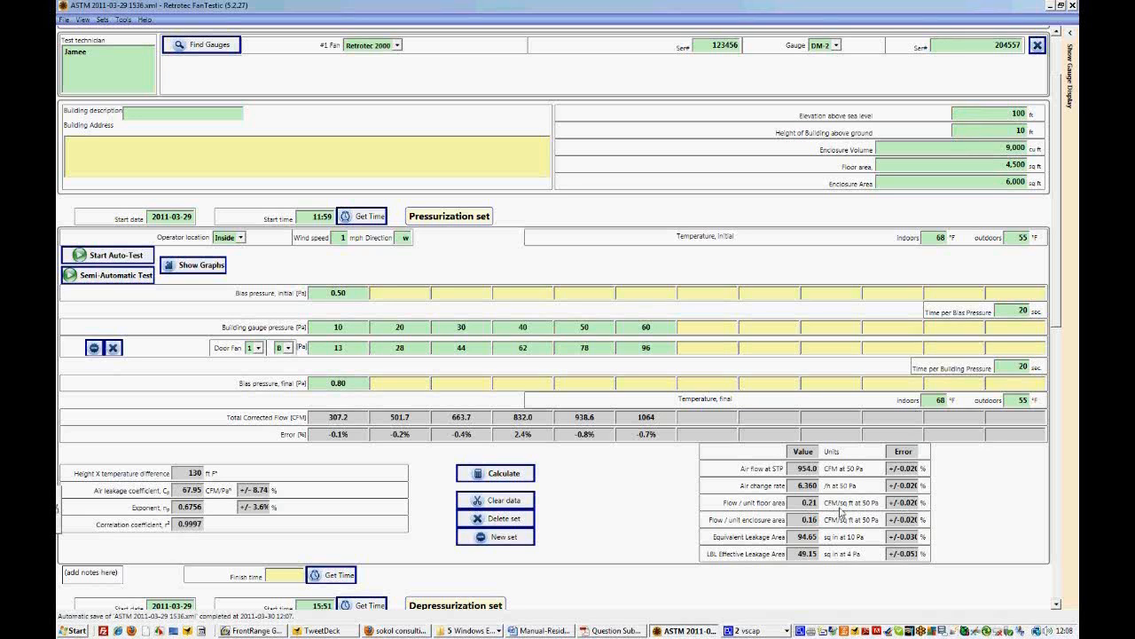
pyautogui.moveTo(823, 547)
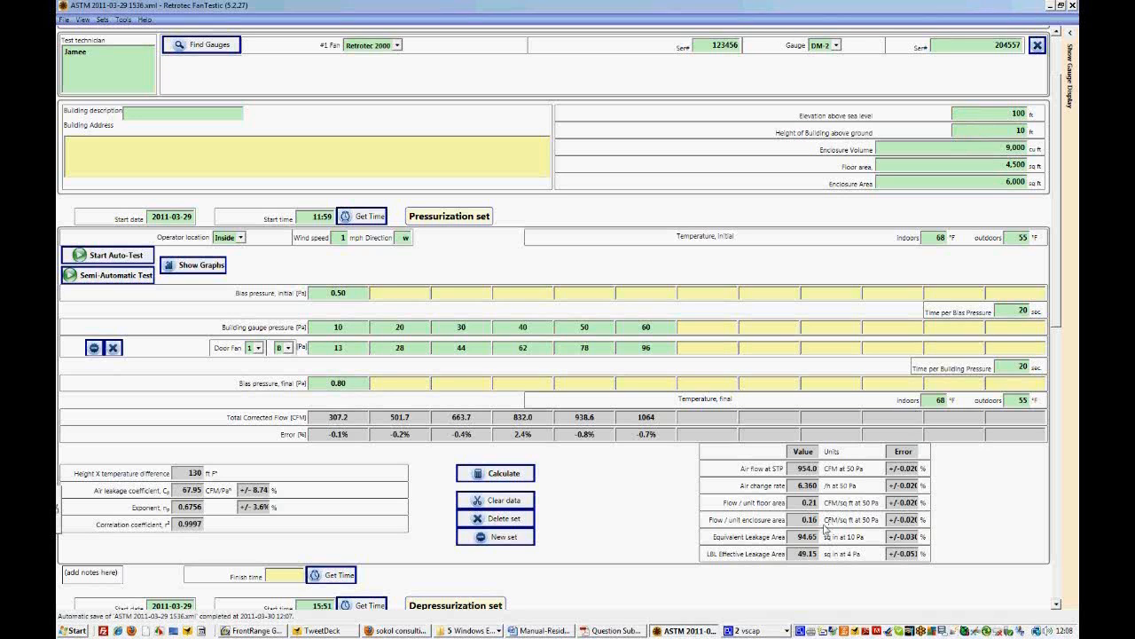
pyautogui.moveTo(866, 529)
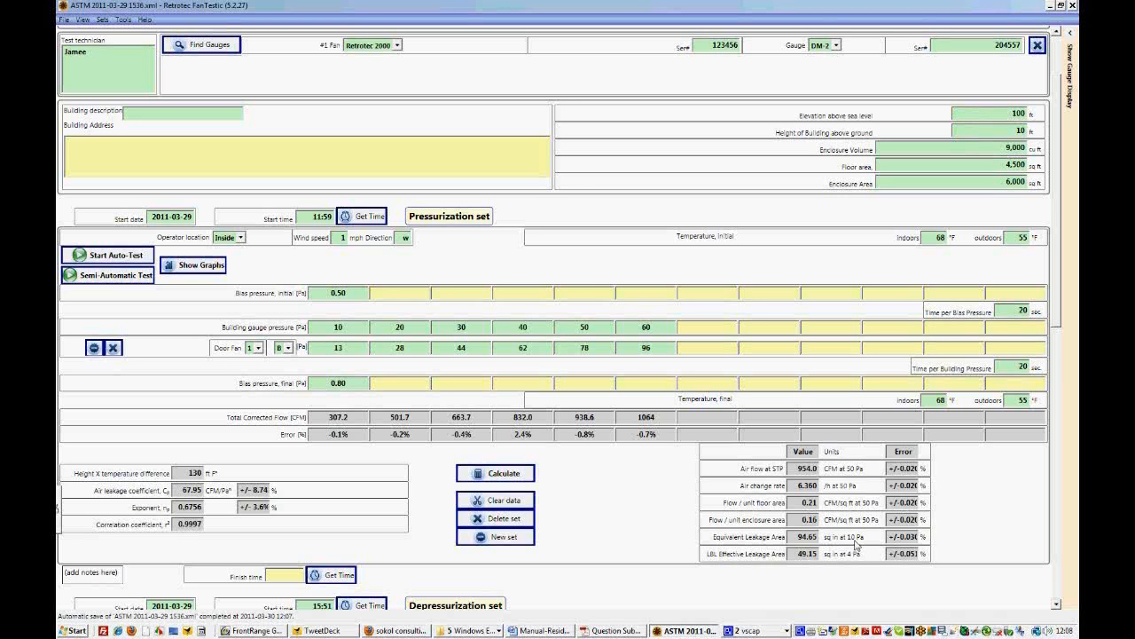
pyautogui.moveTo(844, 580)
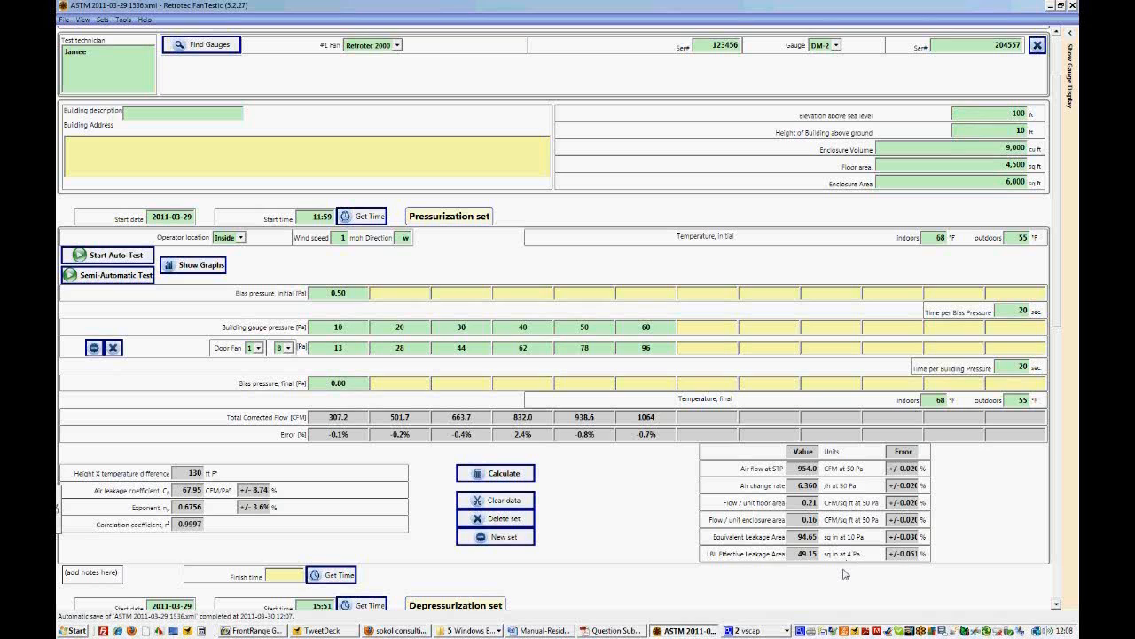
pyautogui.moveTo(878, 568)
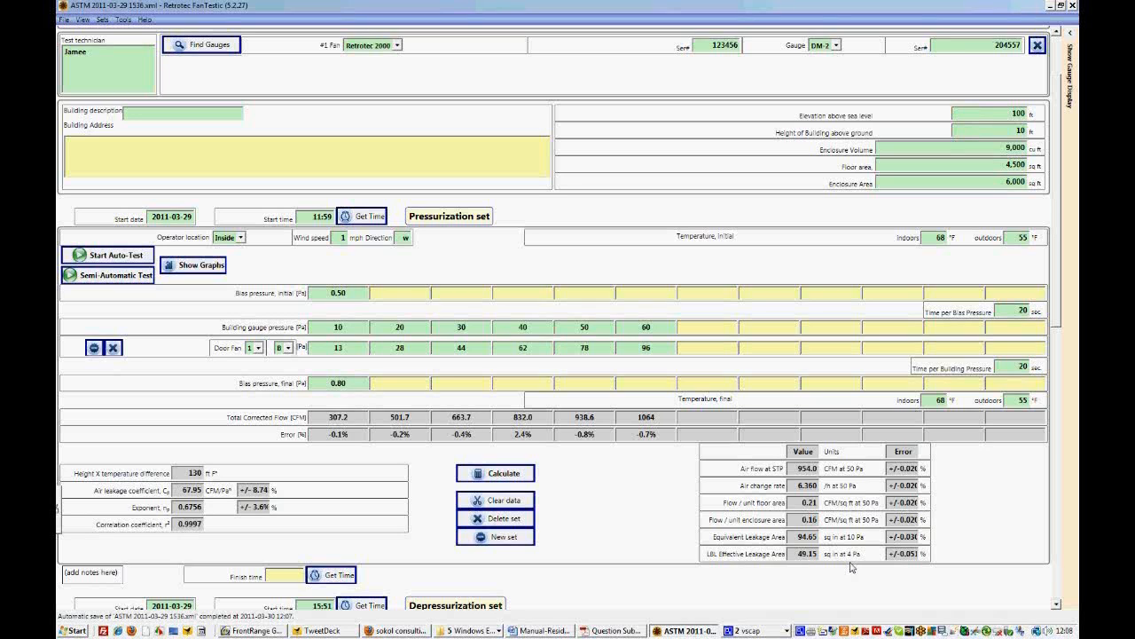
pyautogui.moveTo(866, 564)
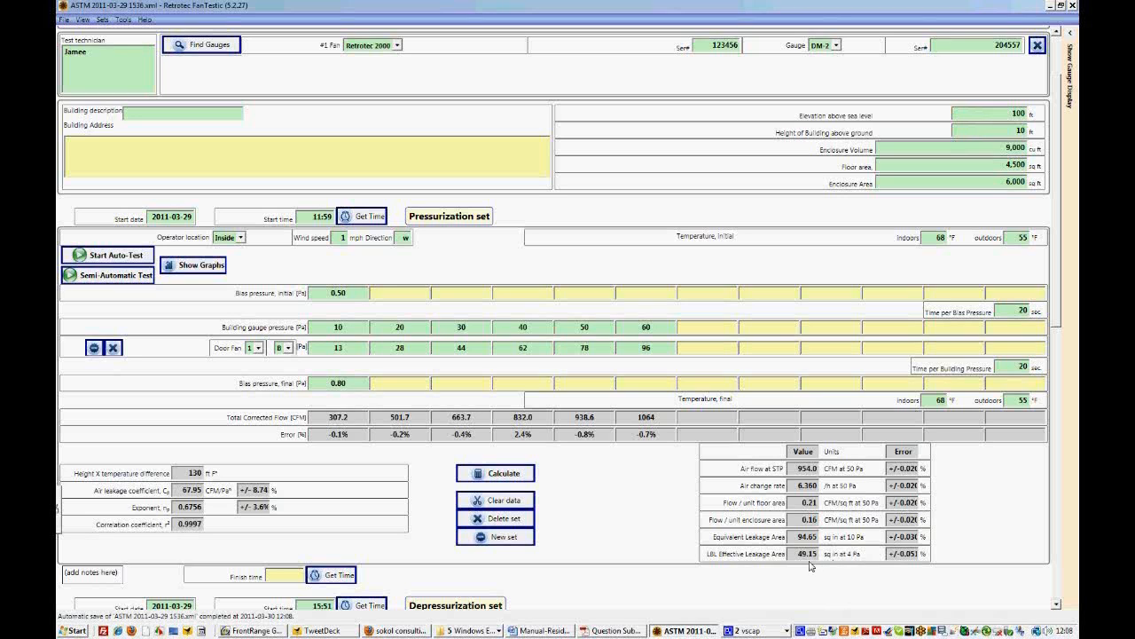
pyautogui.moveTo(855, 566)
pyautogui.write('65')
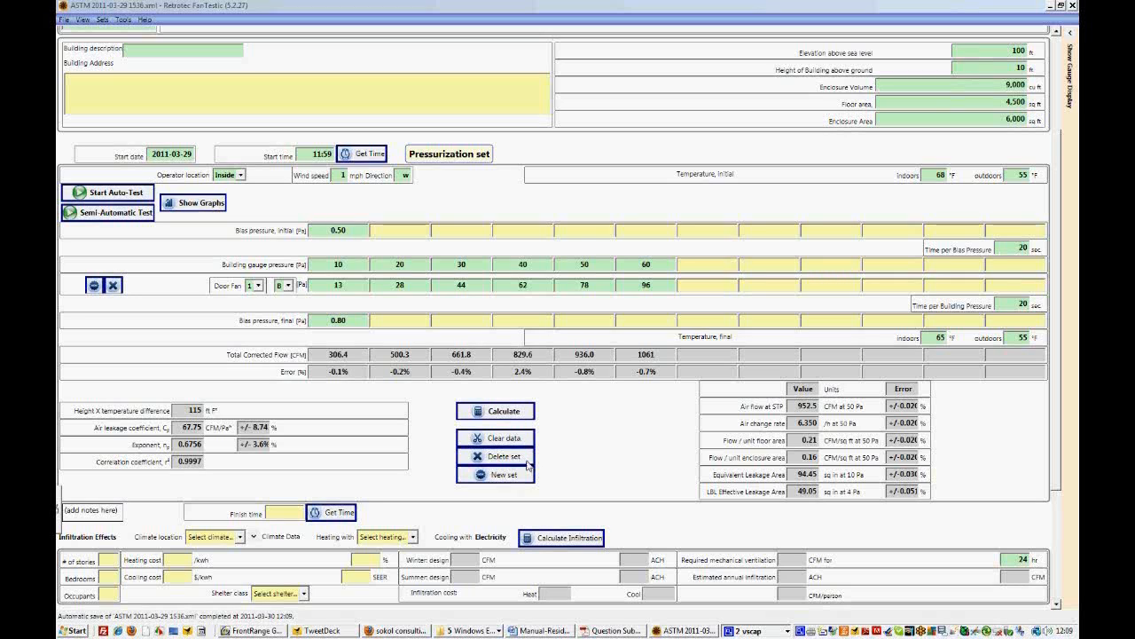
pyautogui.moveTo(525, 480)
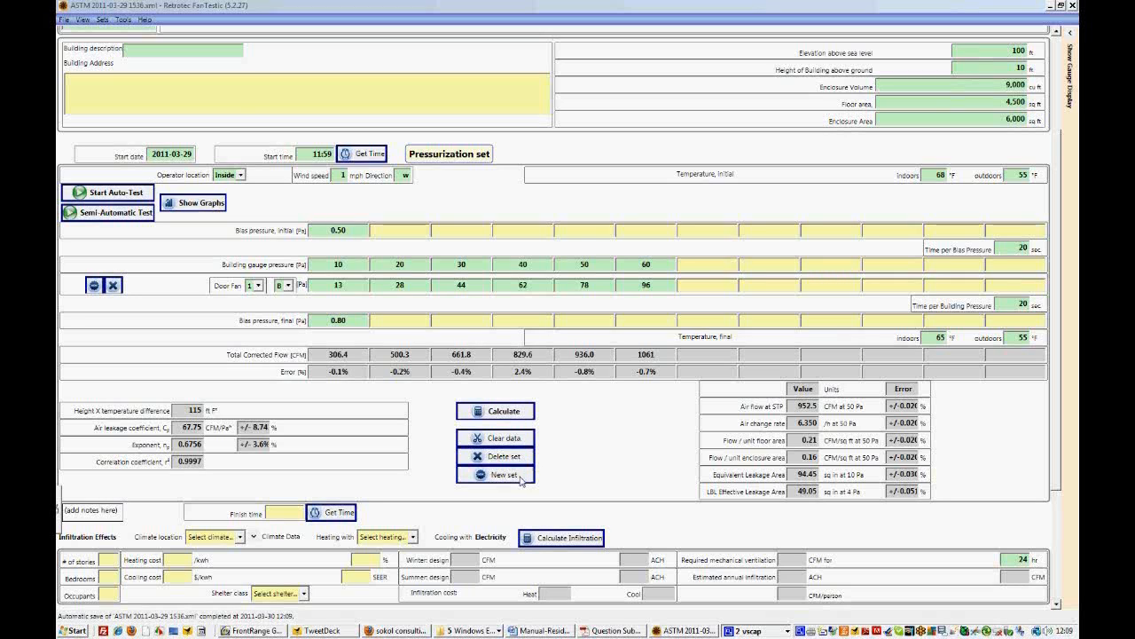
# - Create a second test set based on the current set's environmental parameters
pyautogui.click(495, 474)
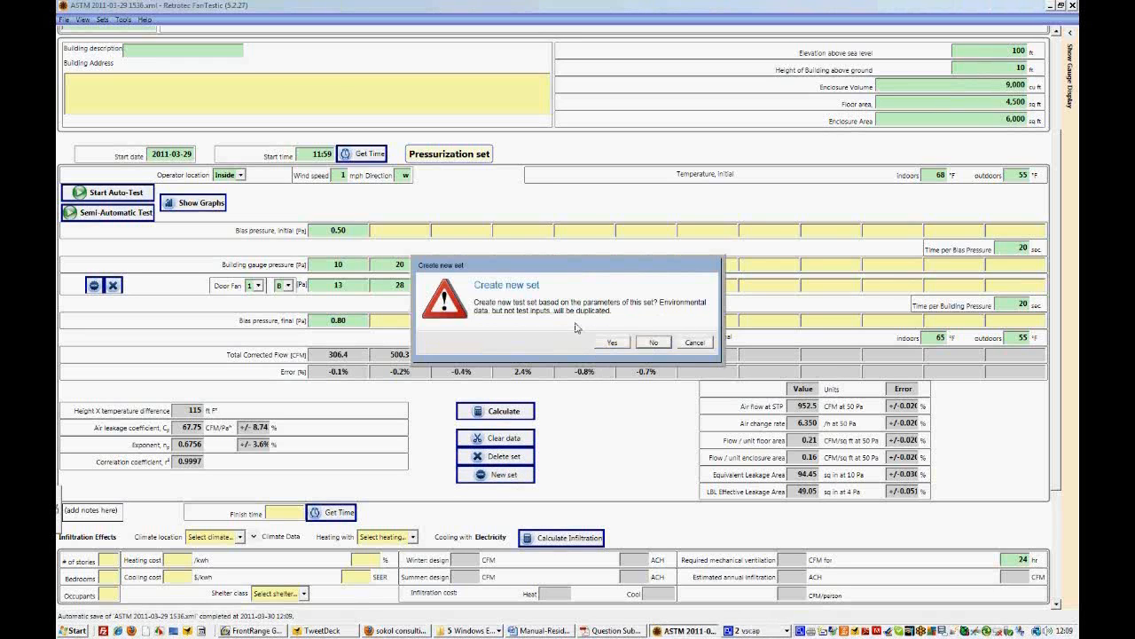
pyautogui.moveTo(563, 325)
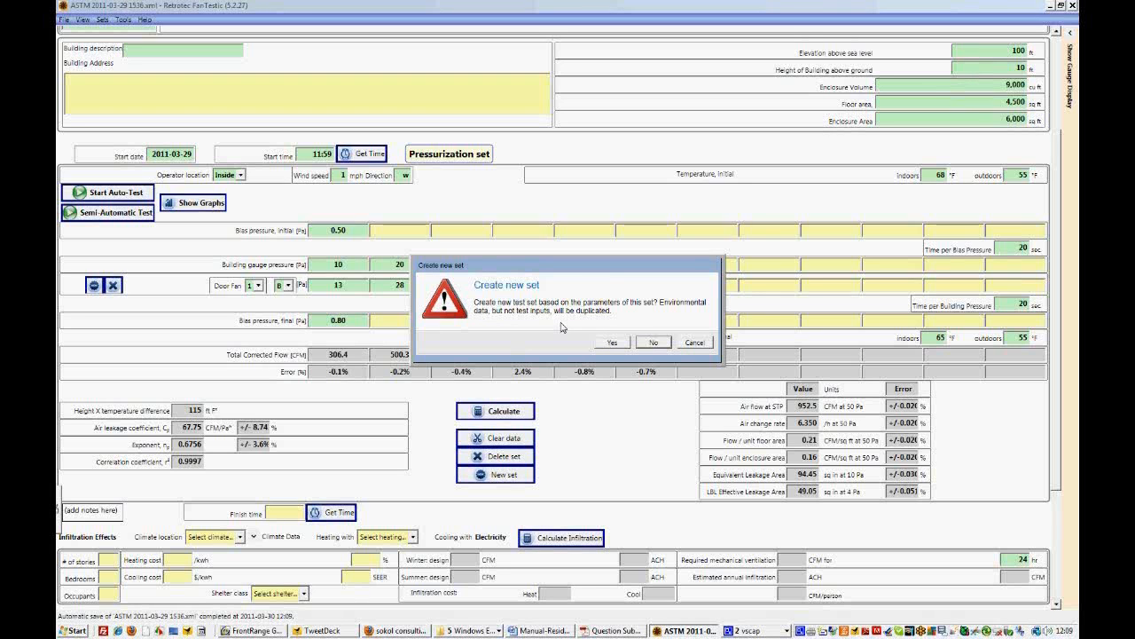
pyautogui.moveTo(610, 340)
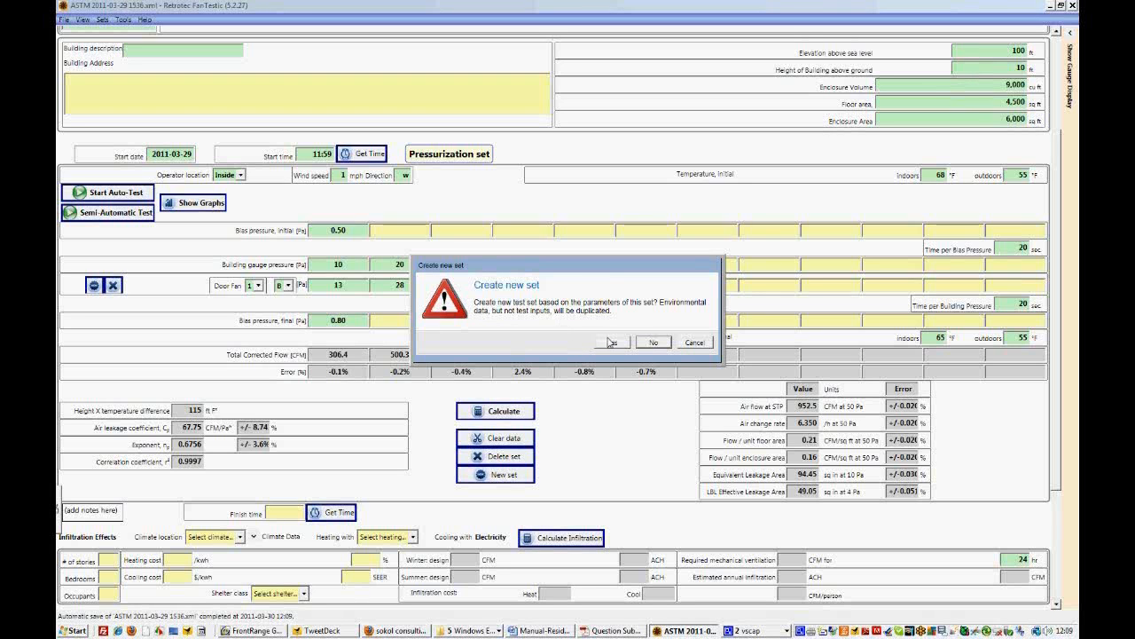
pyautogui.click(610, 341)
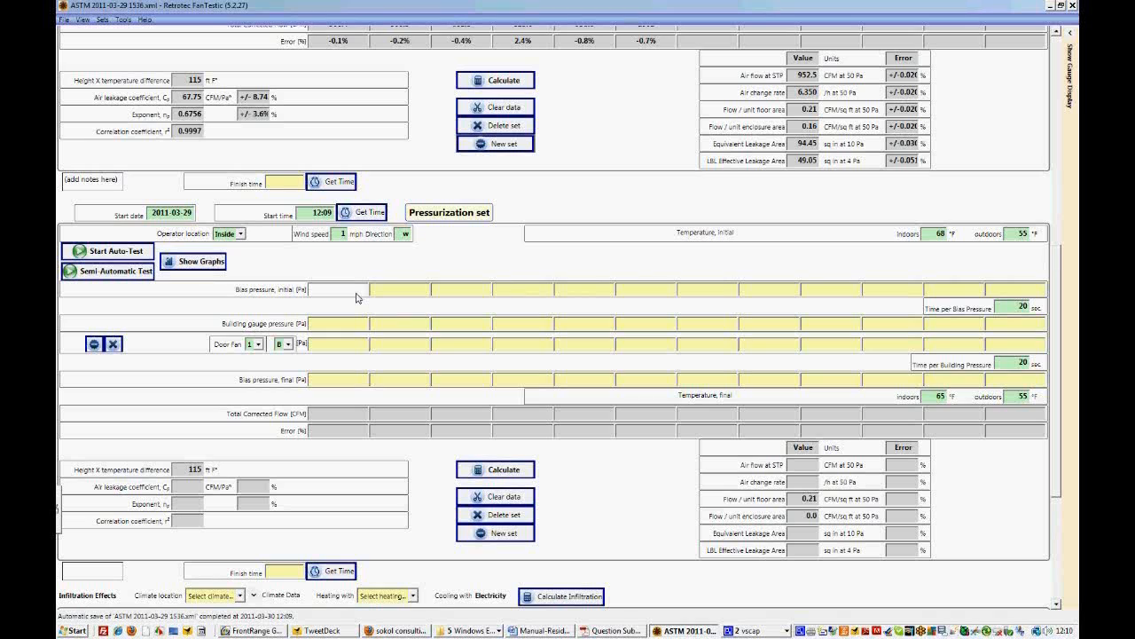
# - Enter an initial bias pressure of 0.60, making the new set a depressurization test
pyautogui.write('0.')
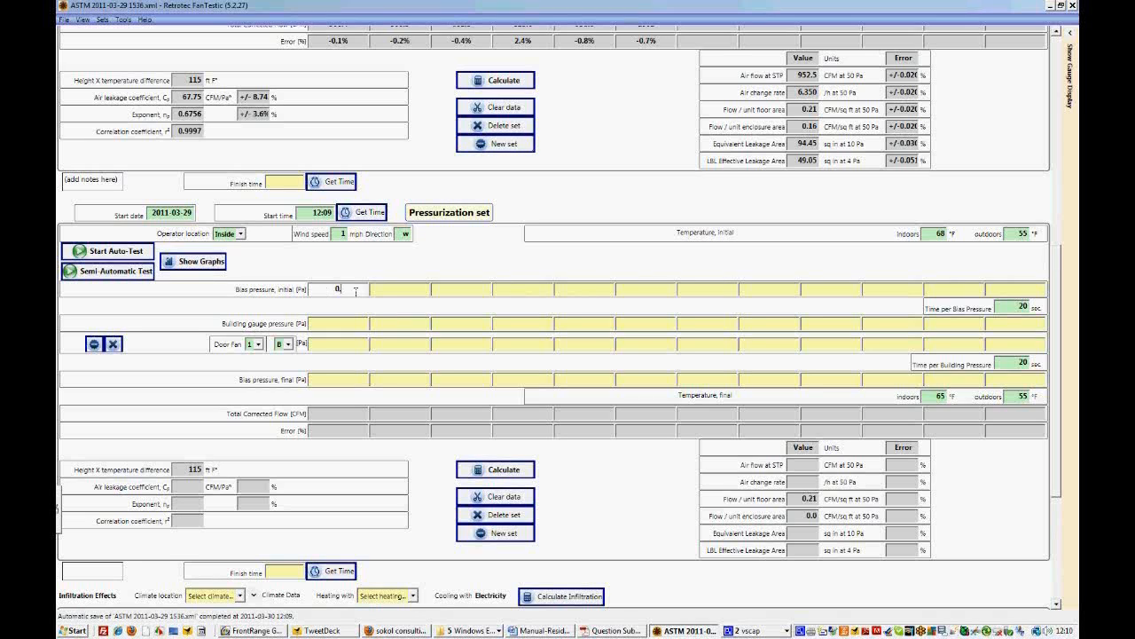
pyautogui.write('0.60')
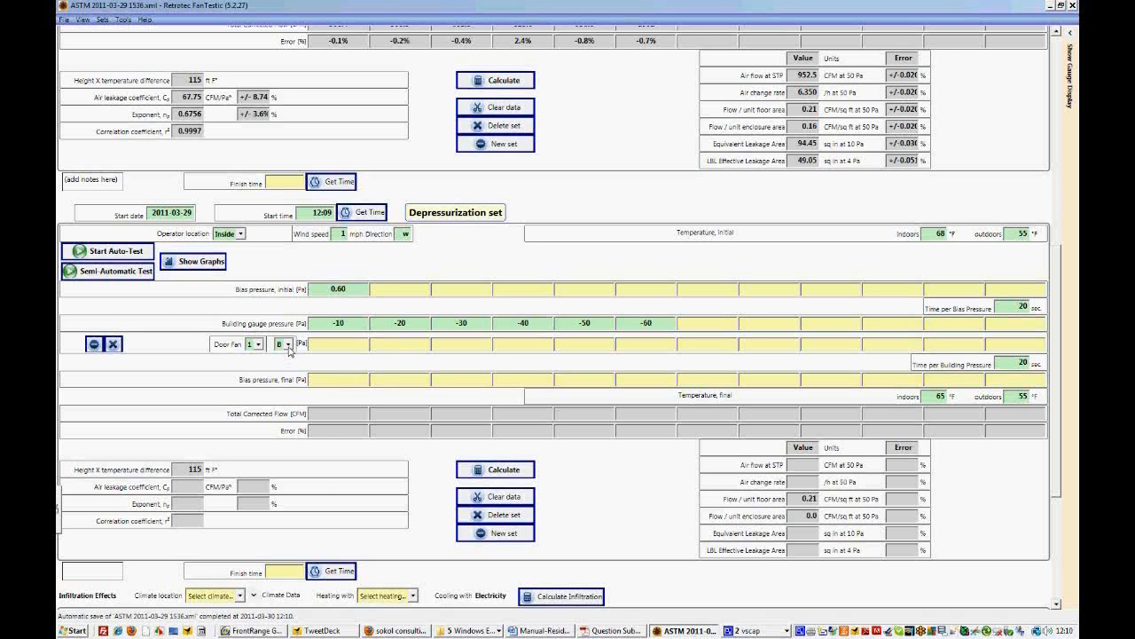
# - Assign the door fan channel and enter fan pressures 20 and 45, giving 346.6 and 522.3 CFM
pyautogui.click(284, 345)
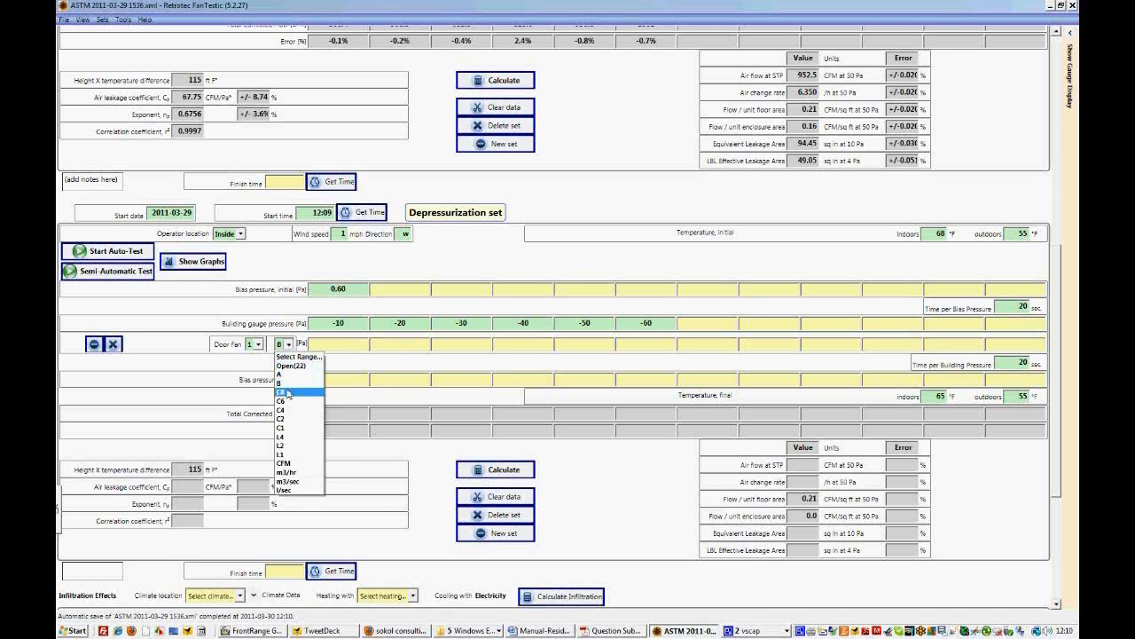
pyautogui.click(282, 394)
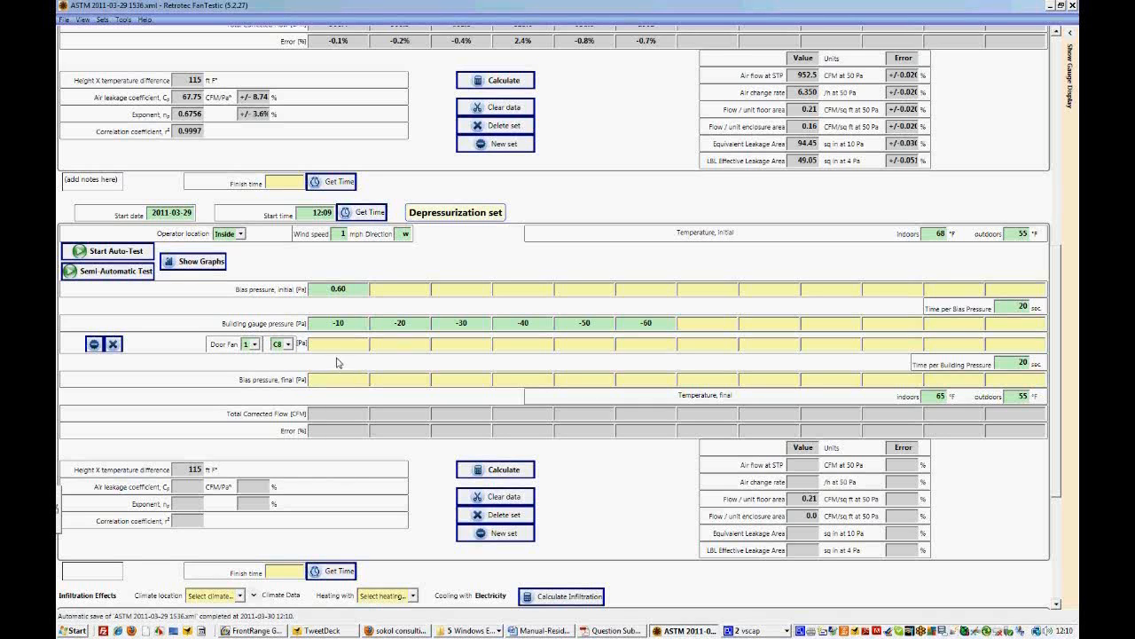
pyautogui.click(338, 344)
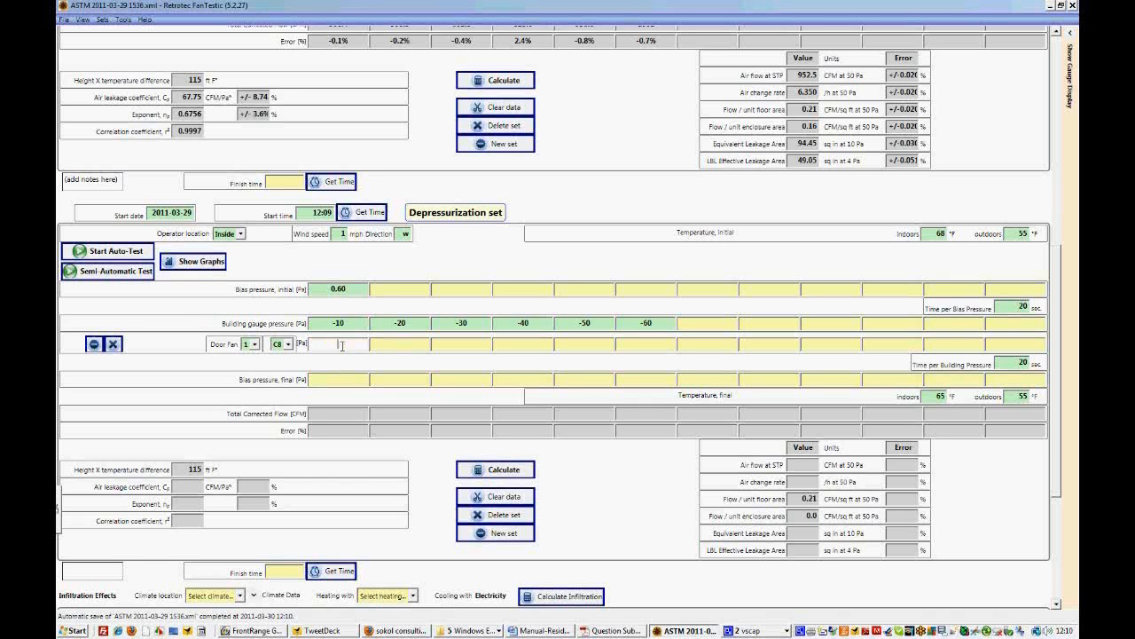
pyautogui.write('20')
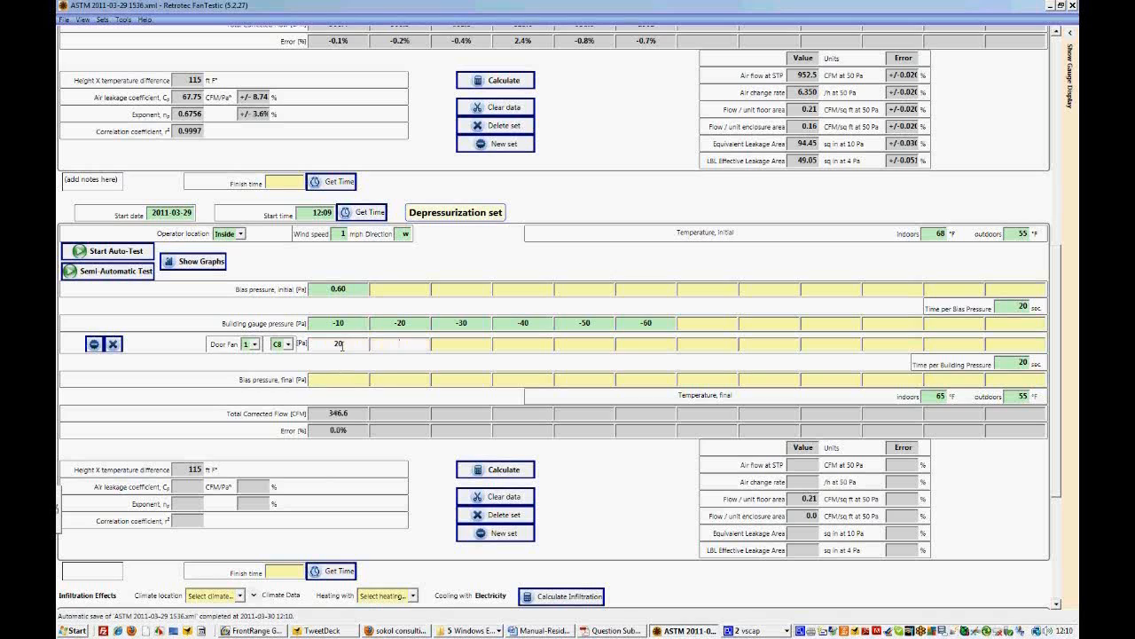
pyautogui.write('45')
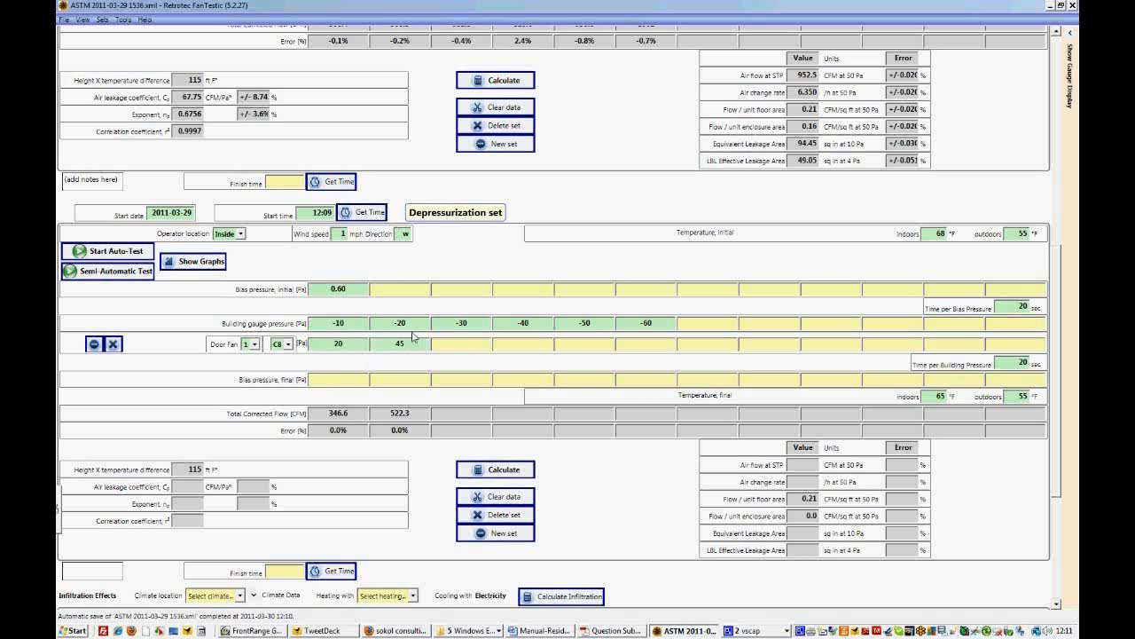
pyautogui.moveTo(412, 365)
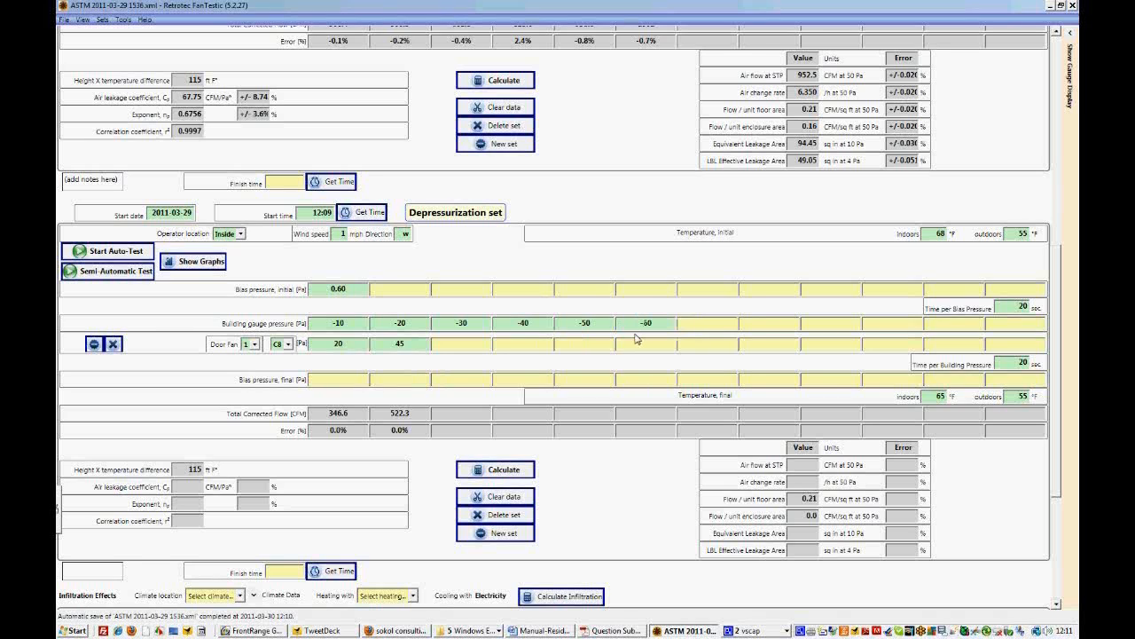
pyautogui.click(458, 344)
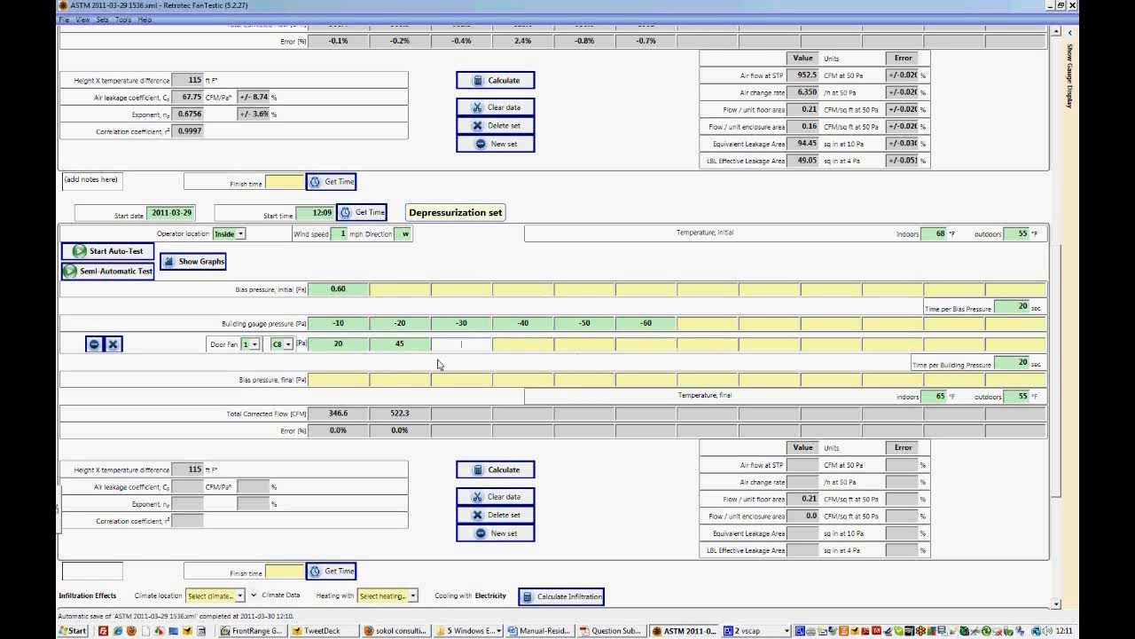
pyautogui.moveTo(386, 365)
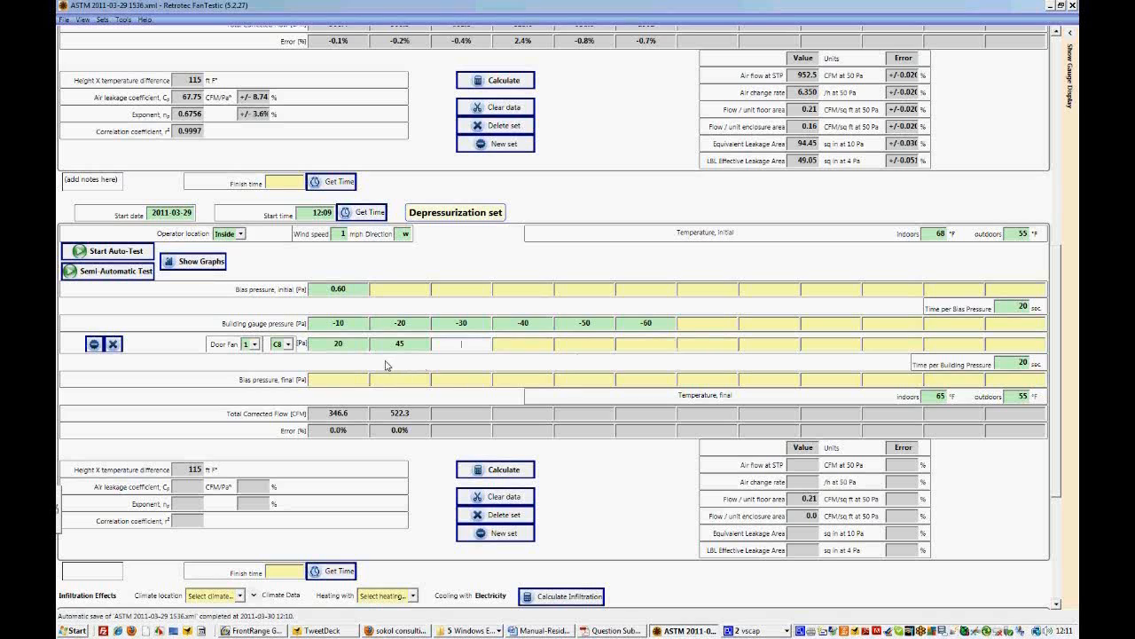
pyautogui.moveTo(93, 344)
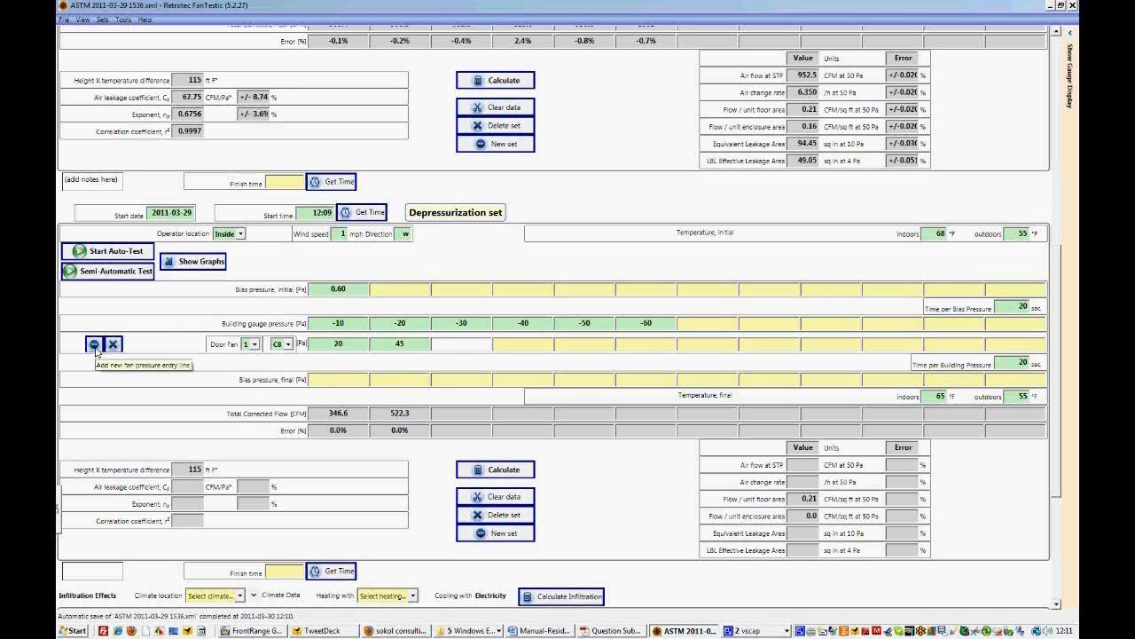
# - Add a second fan line with a flow range and readings 15, 23, 29, 37, then move to the final bias field
pyautogui.click(92, 345)
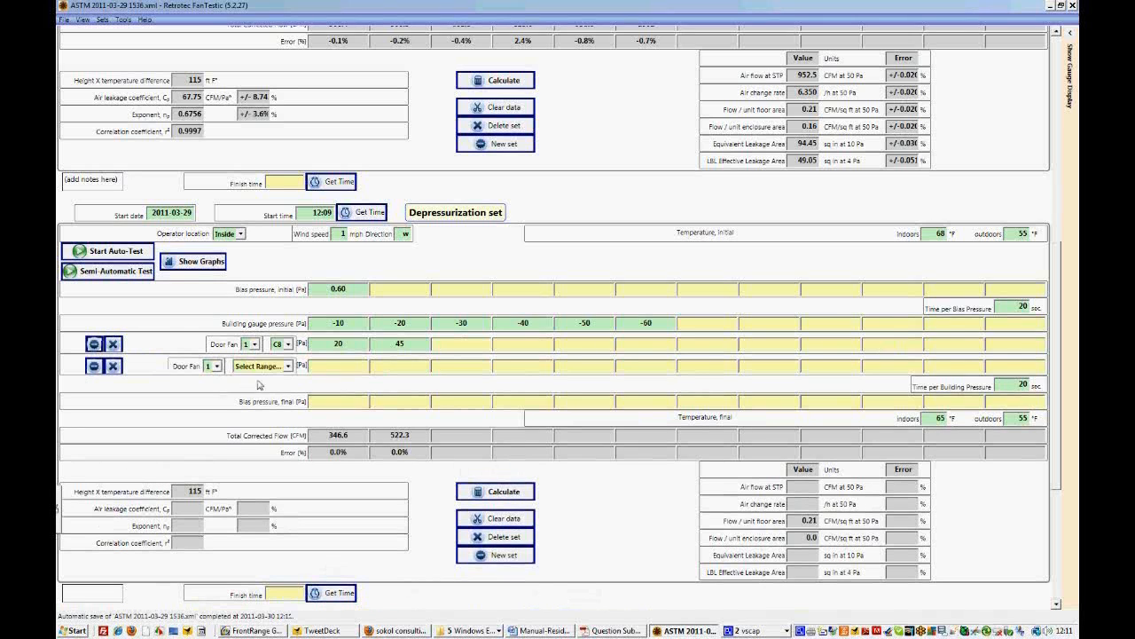
pyautogui.click(285, 366)
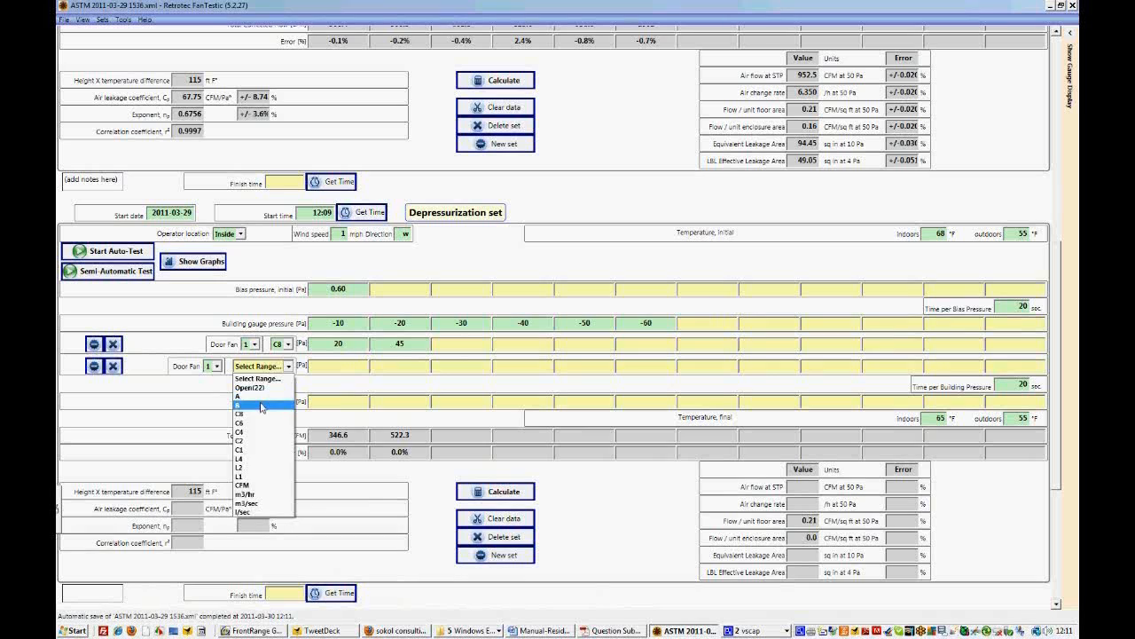
pyautogui.click(241, 404)
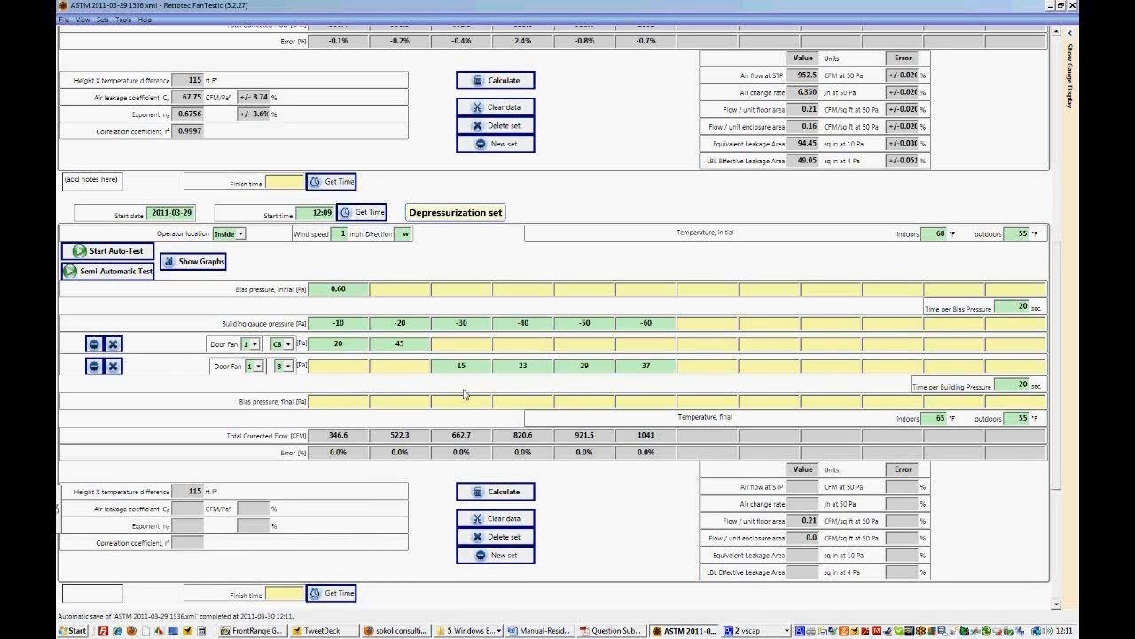
pyautogui.moveTo(411, 394)
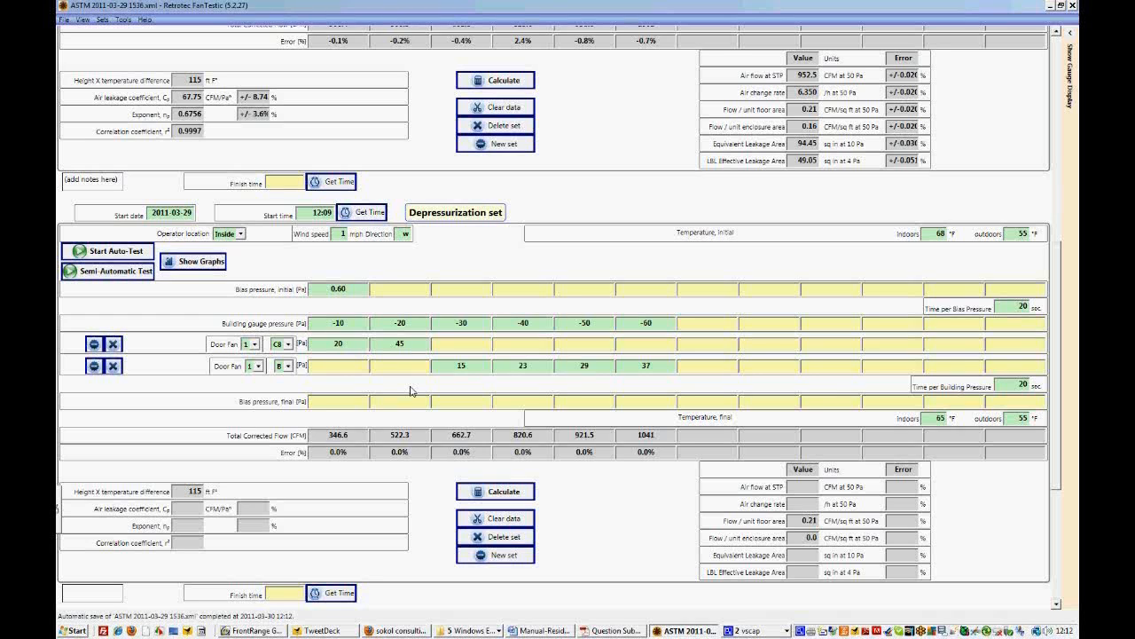
pyautogui.click(346, 401)
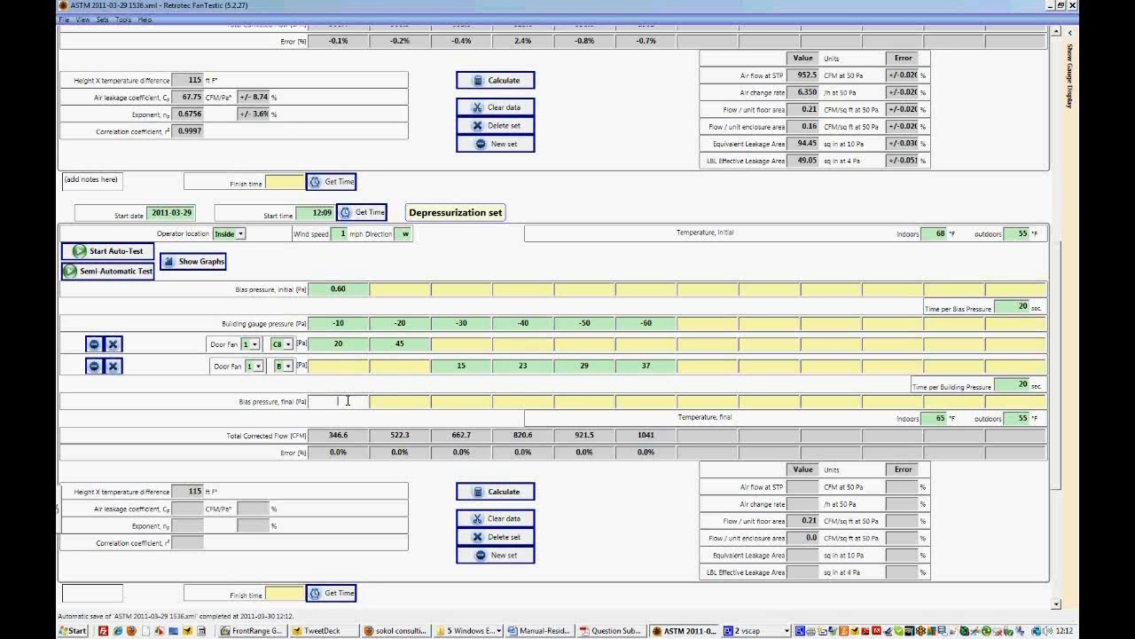
# - Enter 0.3 as the final bias pressure and calculate the depressurization set, giving 928.0 CFM at 50 Pa
pyautogui.write('0.30')
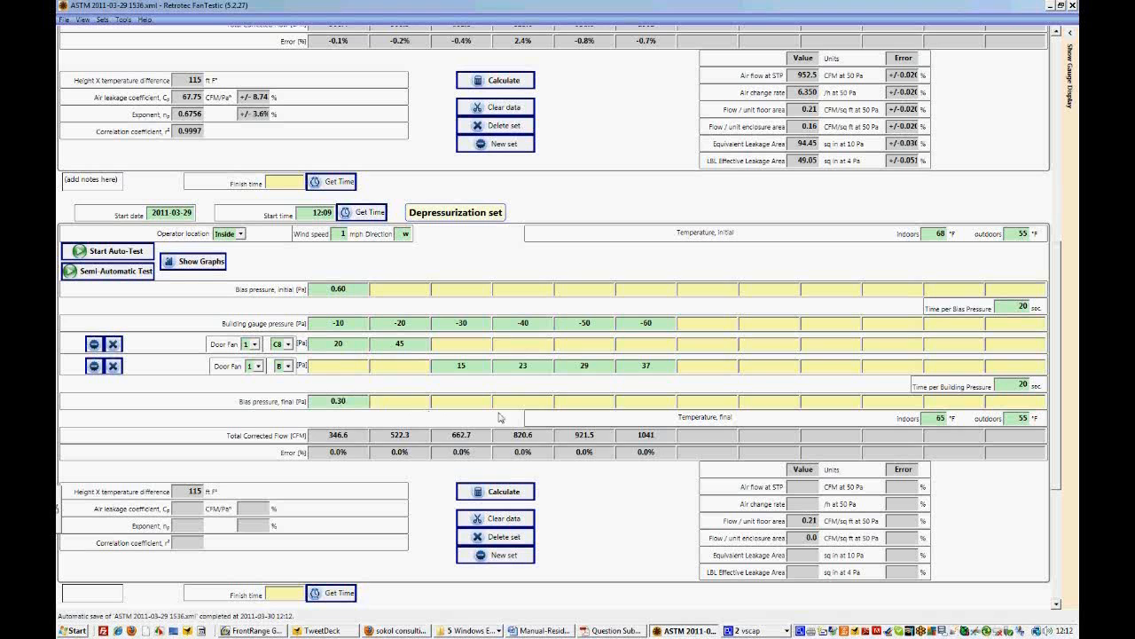
pyautogui.scroll(-3)
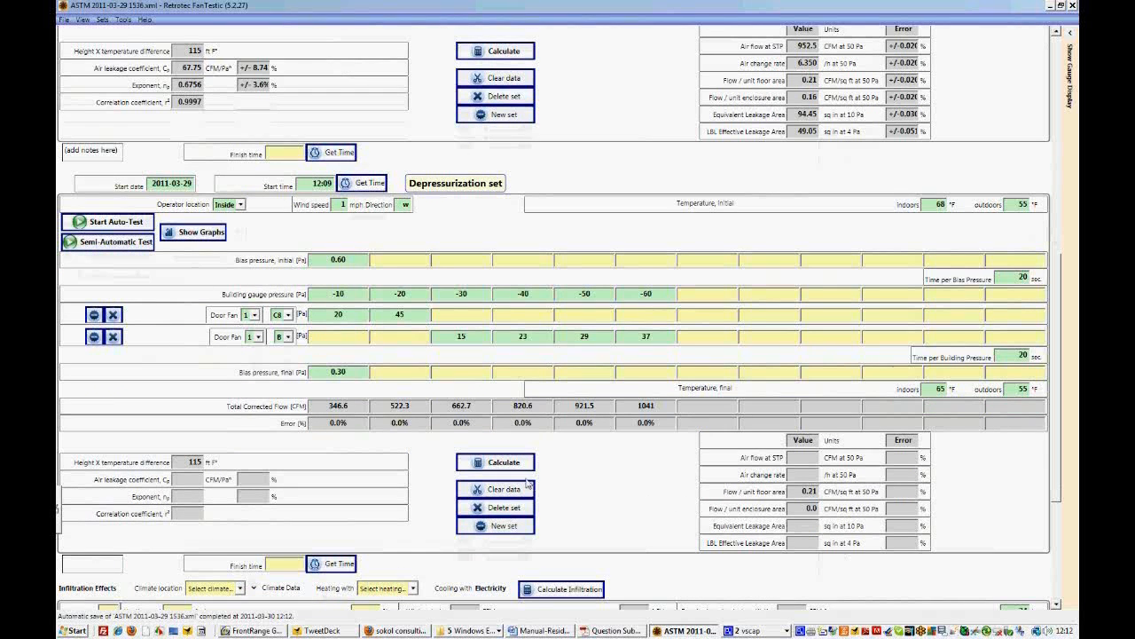
pyautogui.click(495, 461)
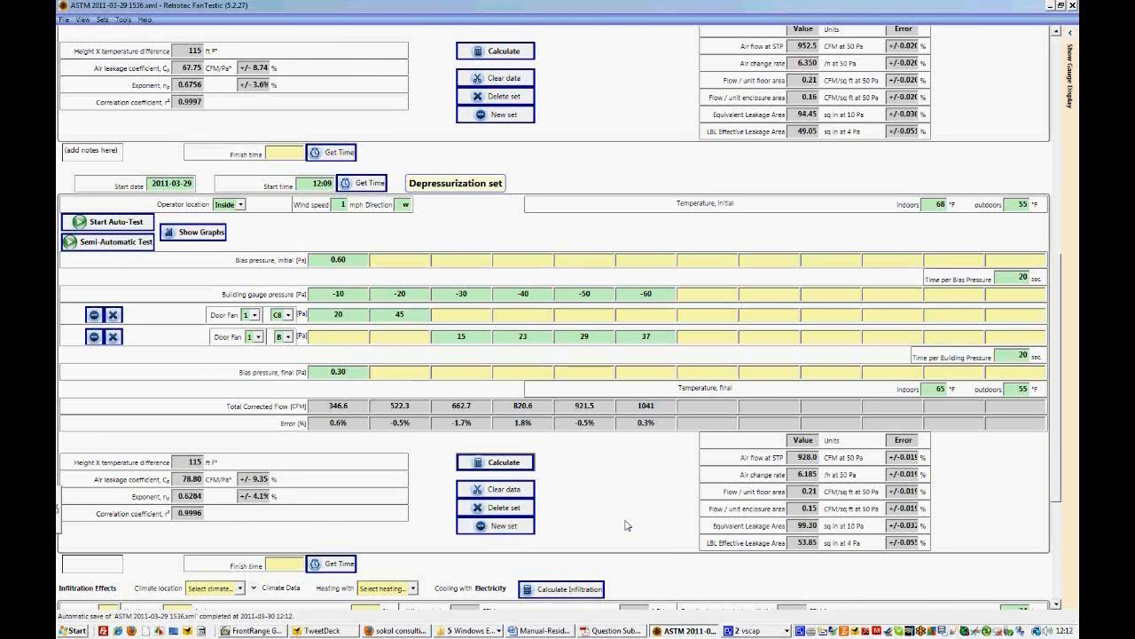
pyautogui.scroll(-3)
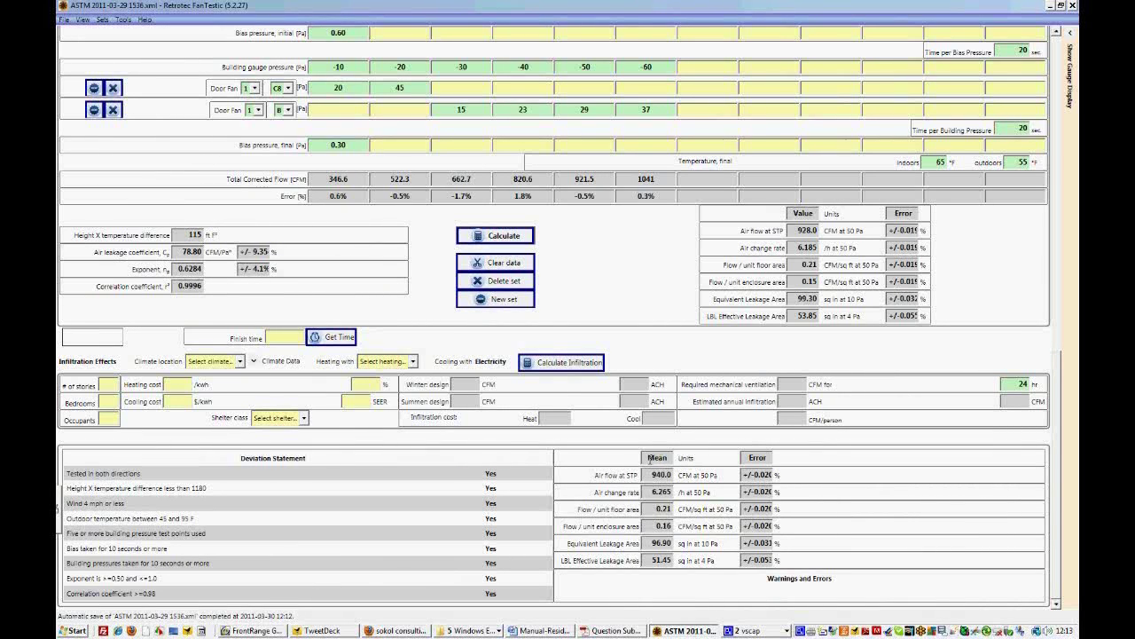
pyautogui.moveTo(798, 211)
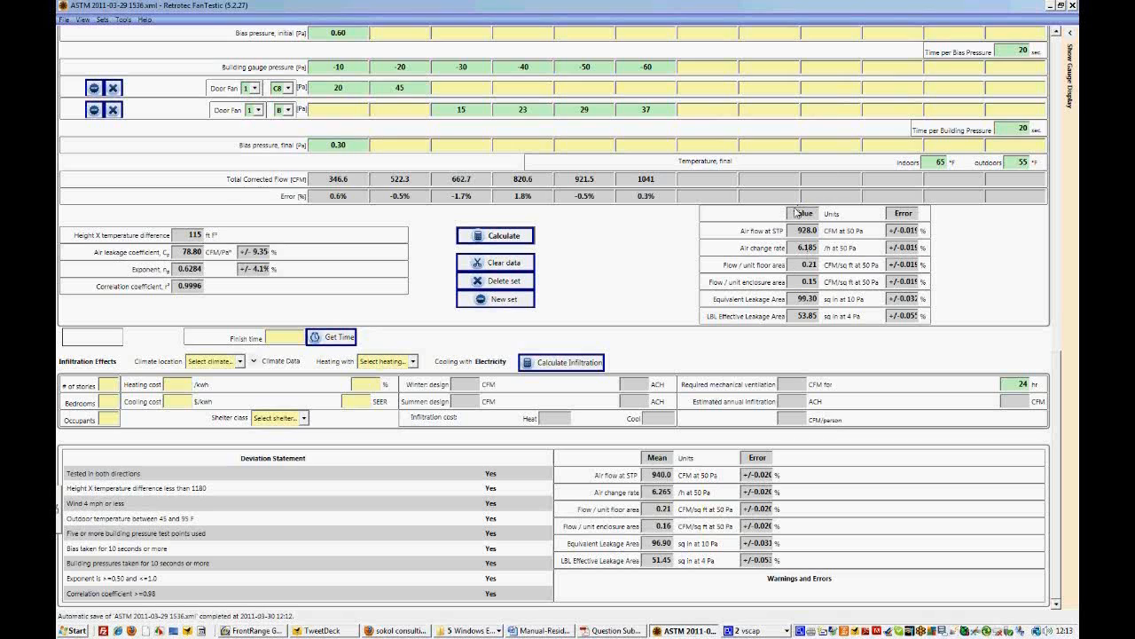
pyautogui.moveTo(710, 444)
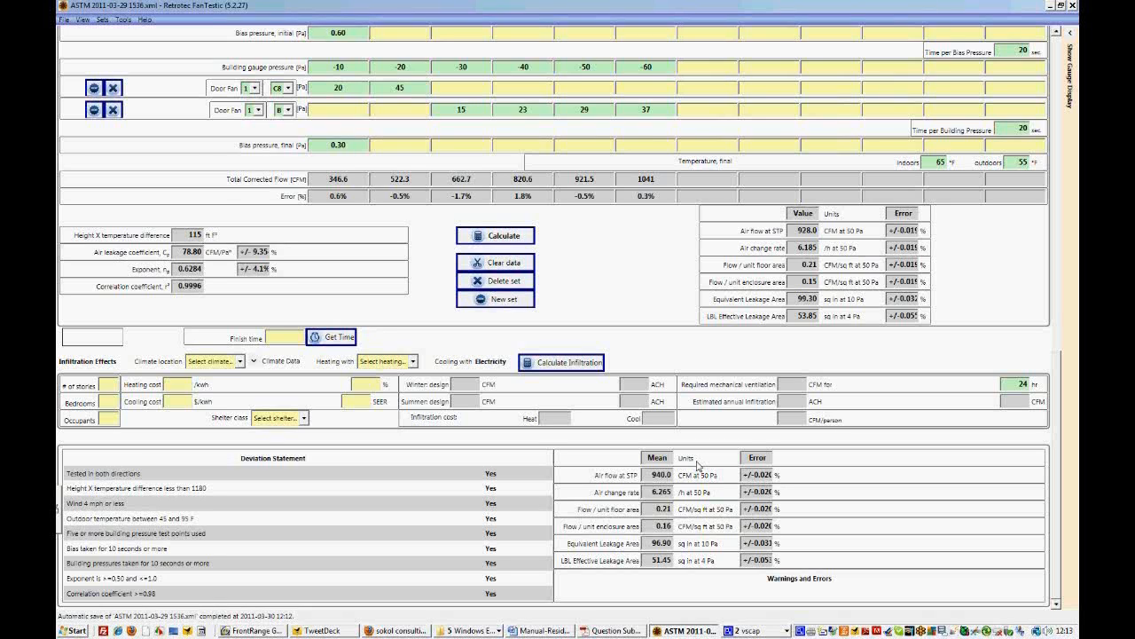
pyautogui.moveTo(709, 488)
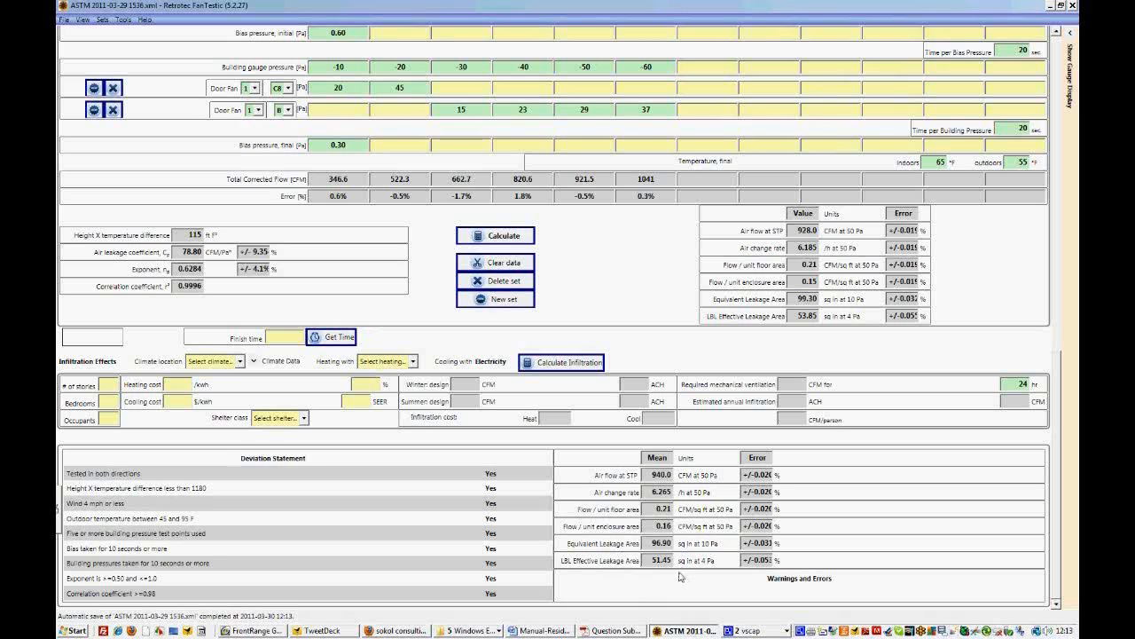
pyautogui.moveTo(621, 464)
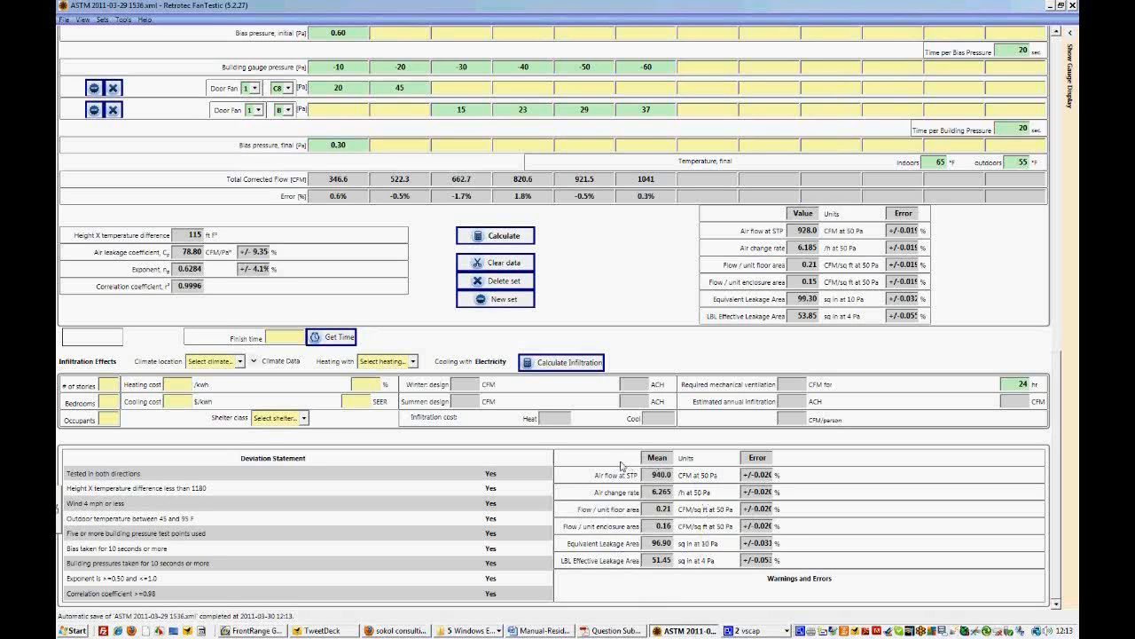
pyautogui.moveTo(706, 580)
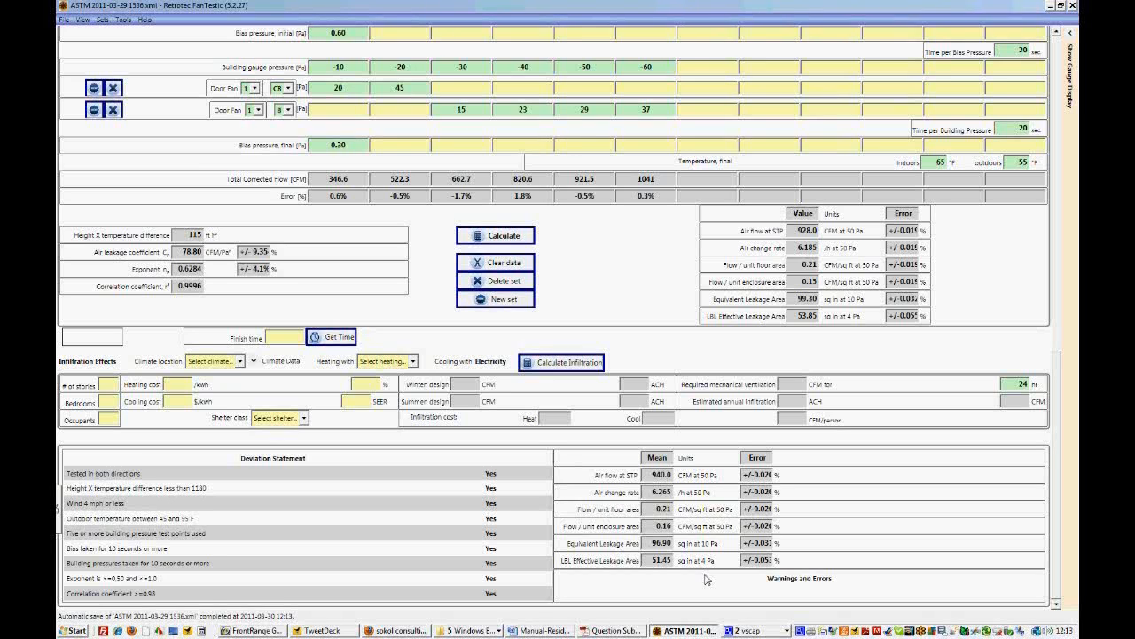
pyautogui.moveTo(287, 500)
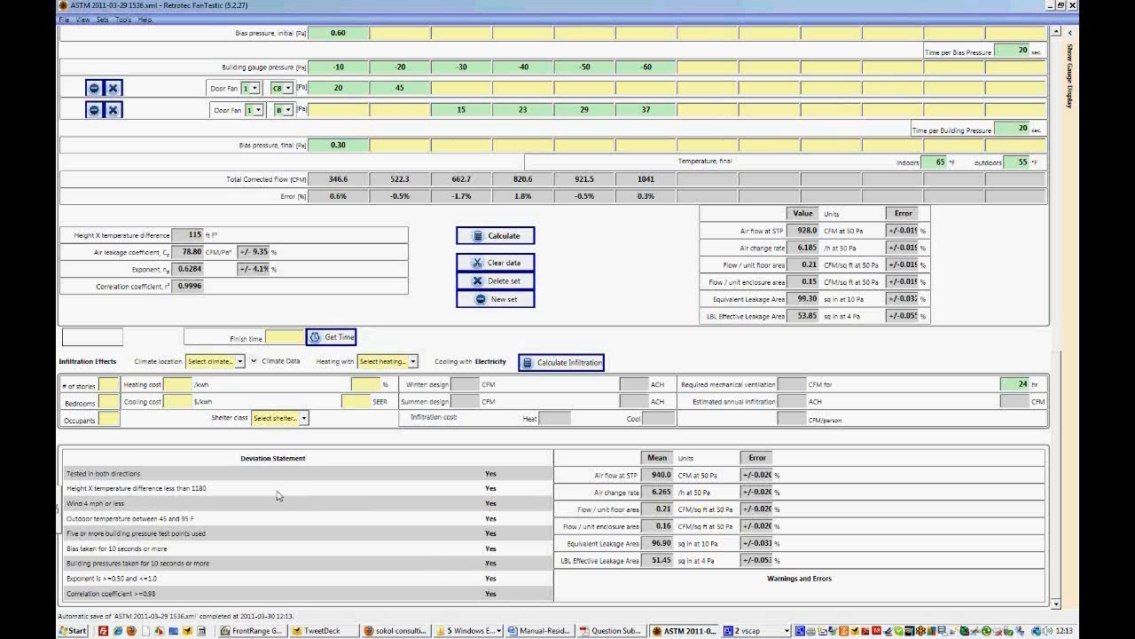
pyautogui.moveTo(505, 476)
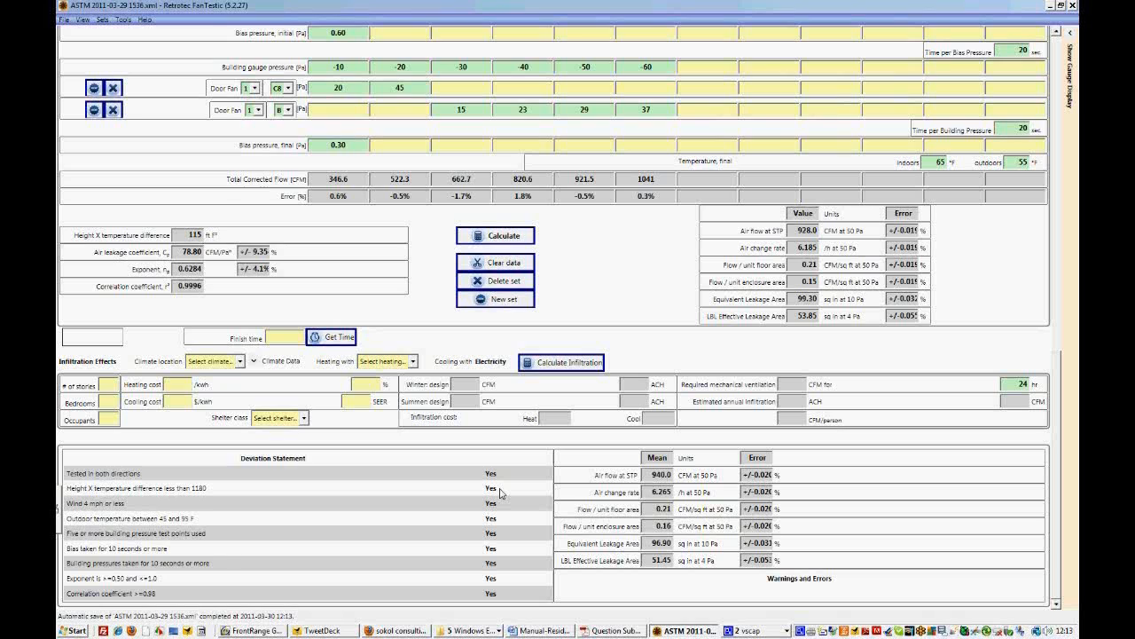
pyautogui.moveTo(503, 500)
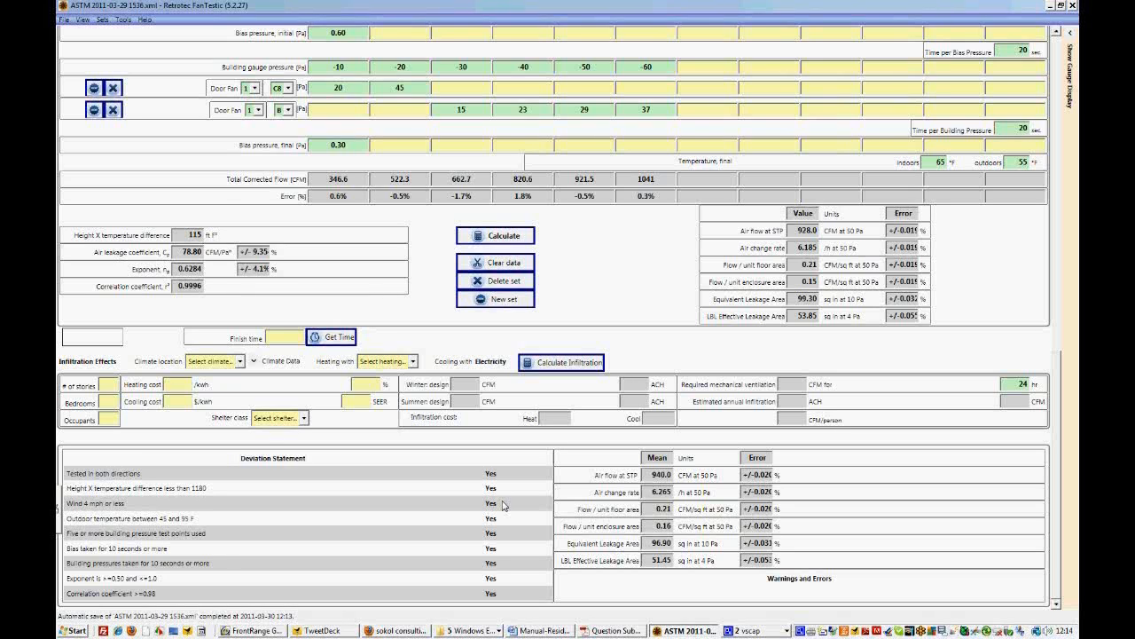
pyautogui.moveTo(507, 527)
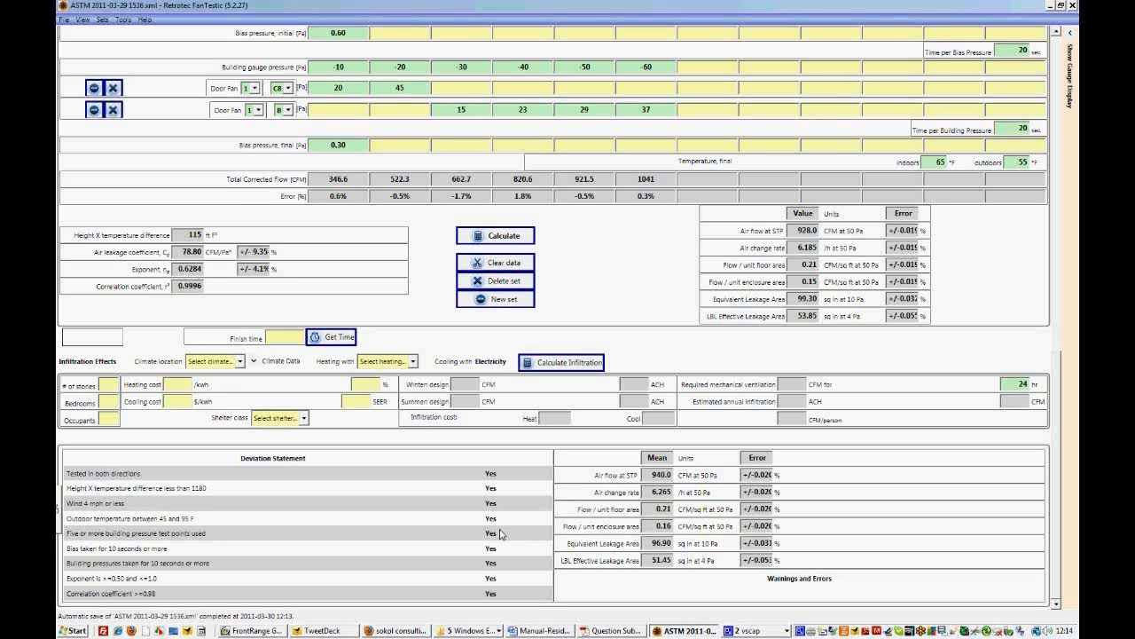
pyautogui.moveTo(507, 521)
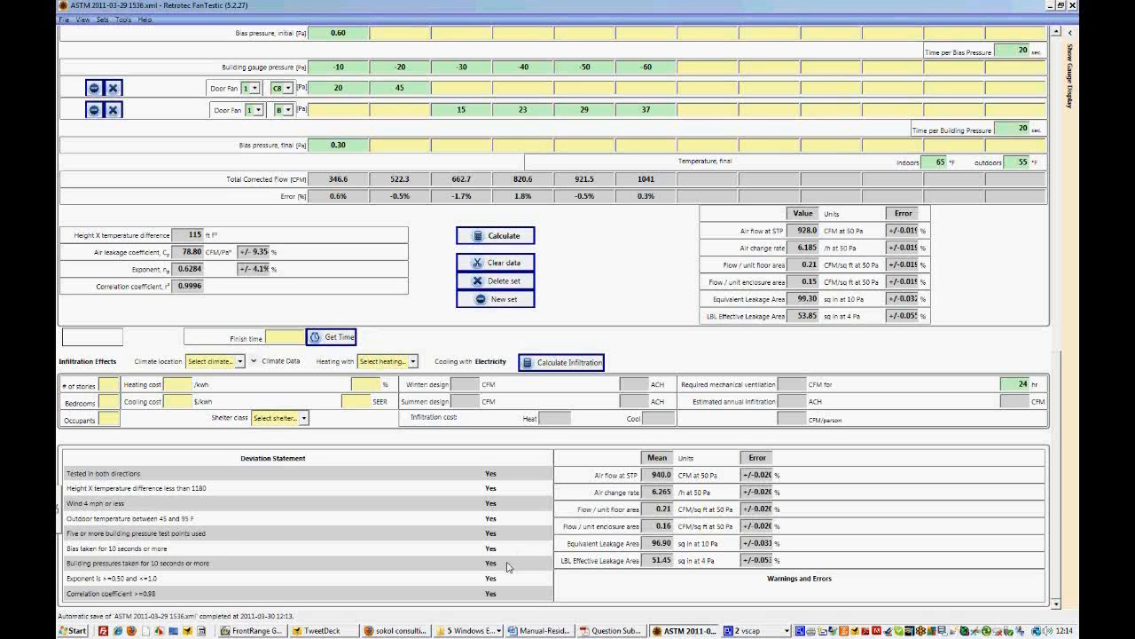
pyautogui.moveTo(507, 579)
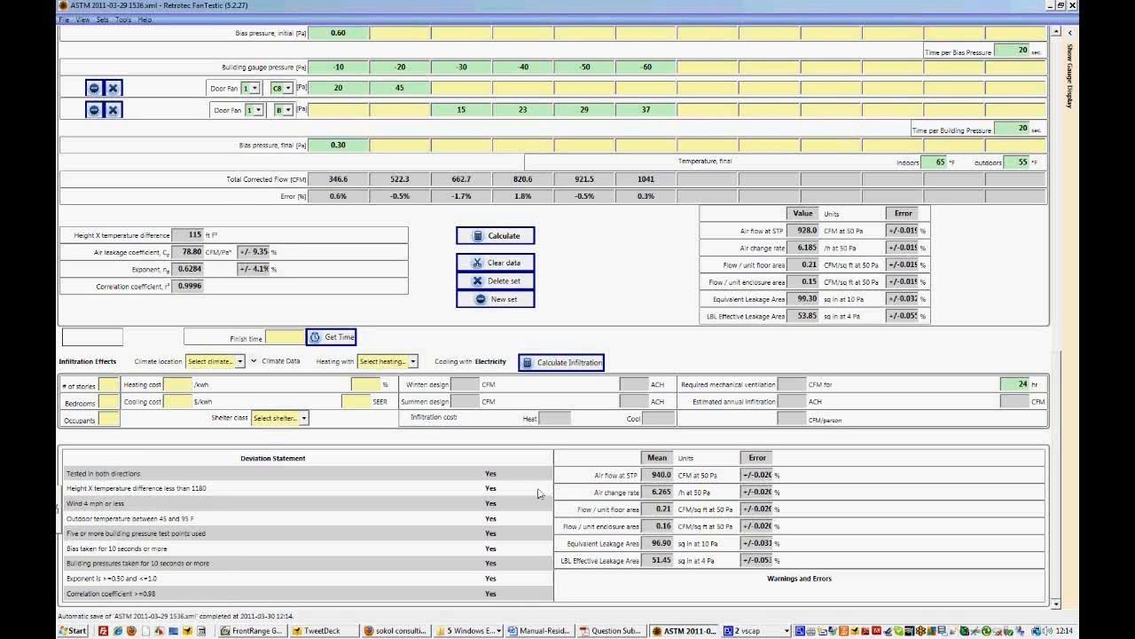
pyautogui.moveTo(578, 599)
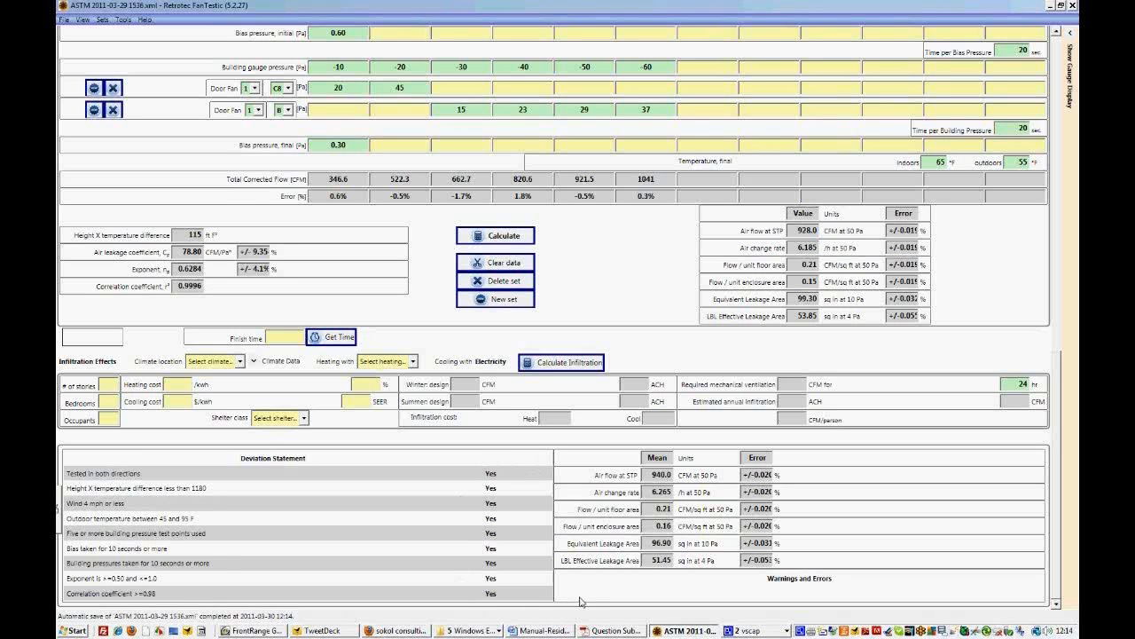